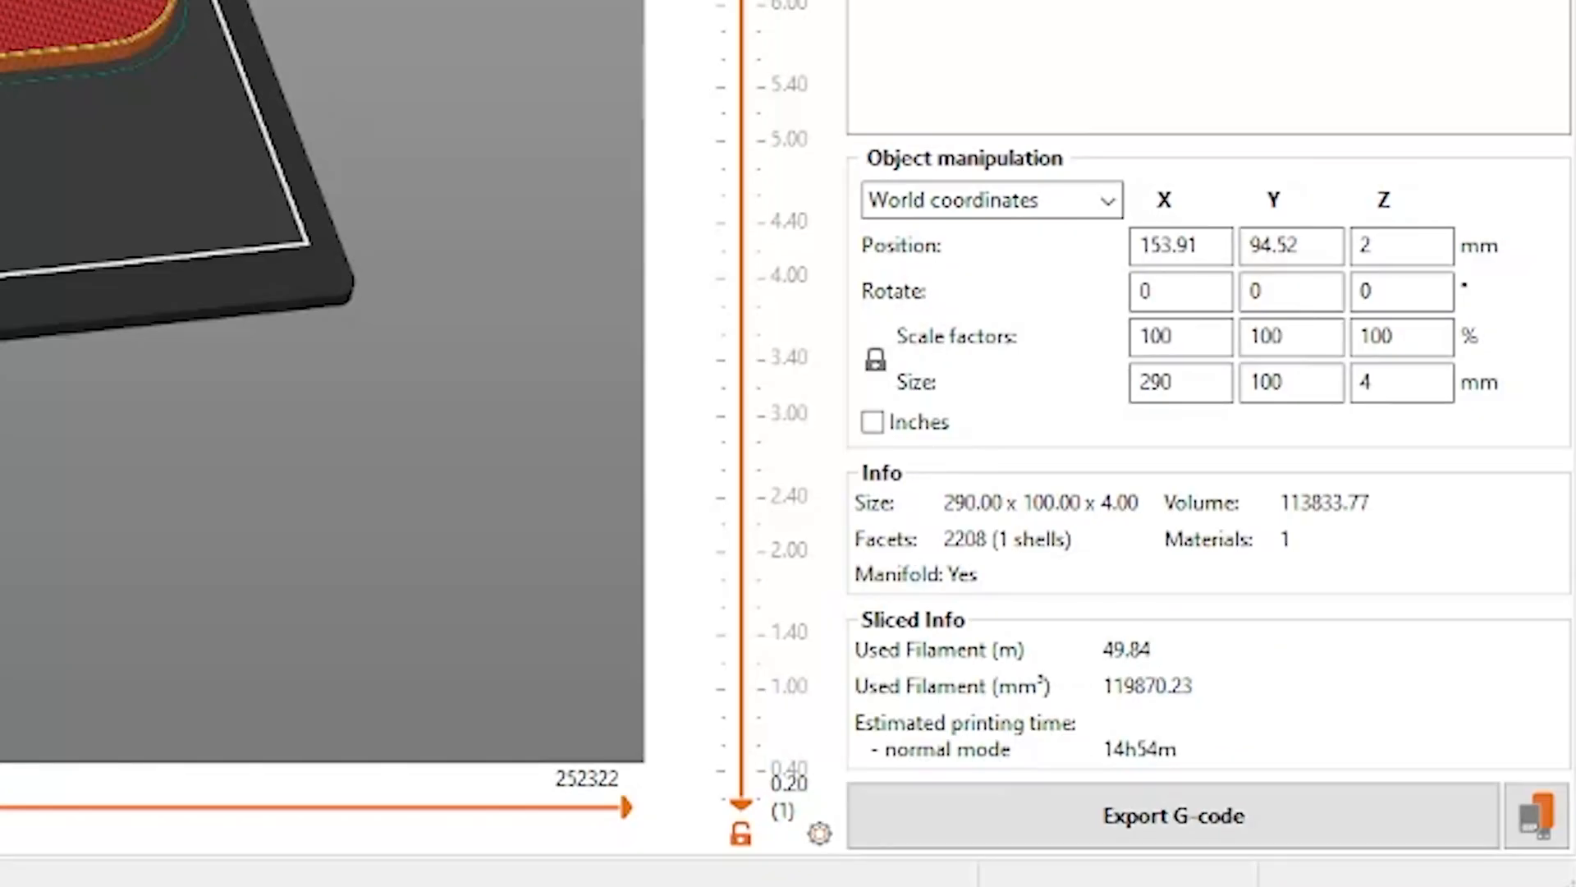
Export the sliced 290×100×4 mm keyboard plate as G-code.
click(138, 97)
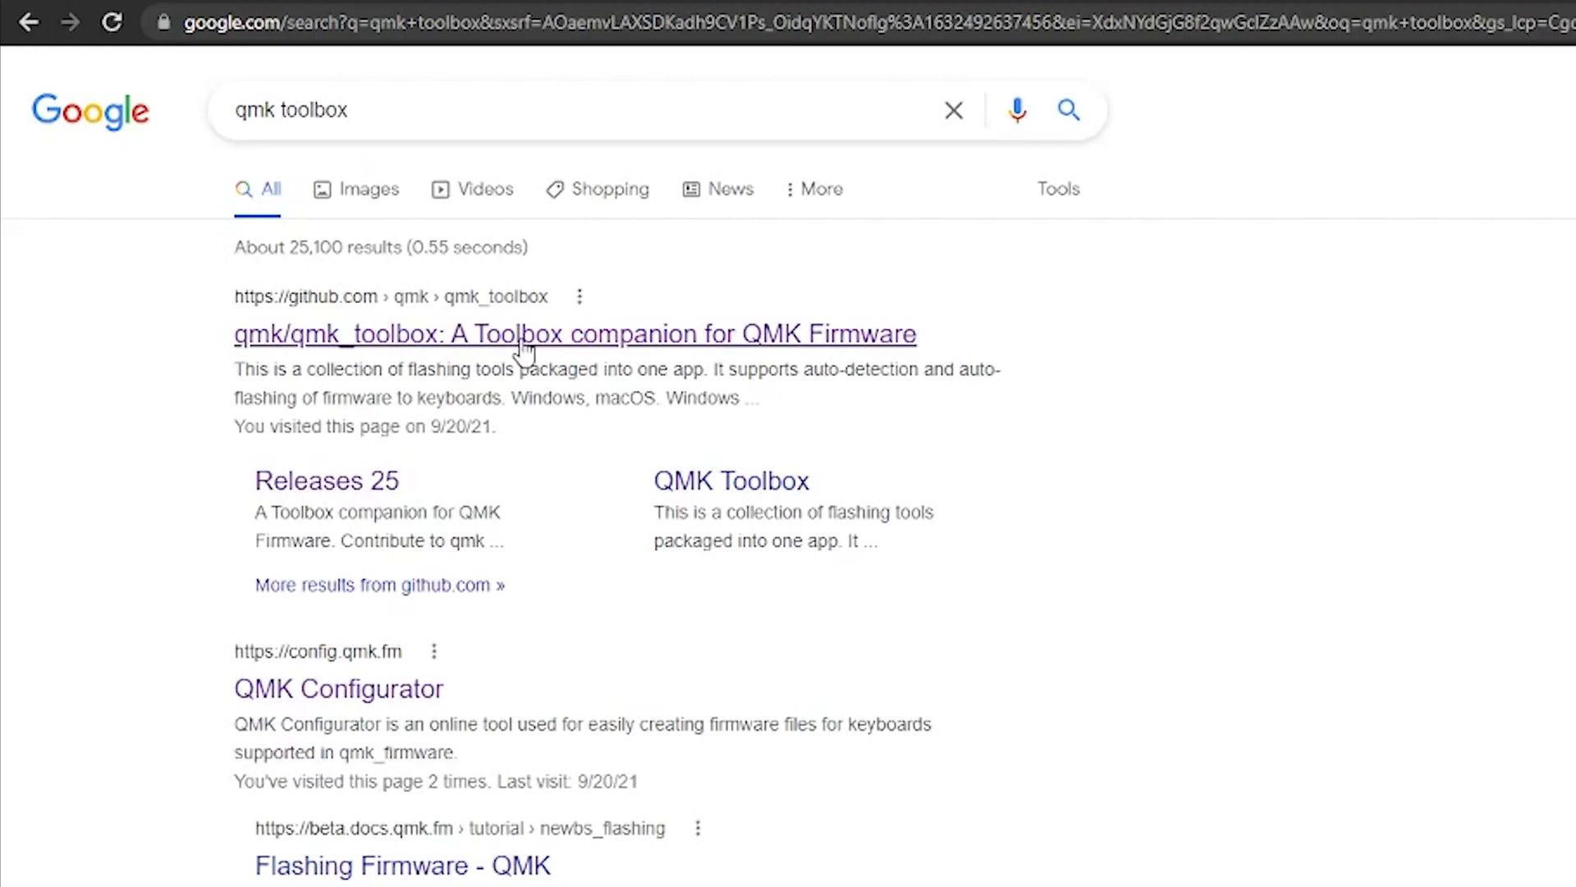
Go to the qmk/qmk_toolbox GitHub repository and show its Download ZIP options.
click(575, 334)
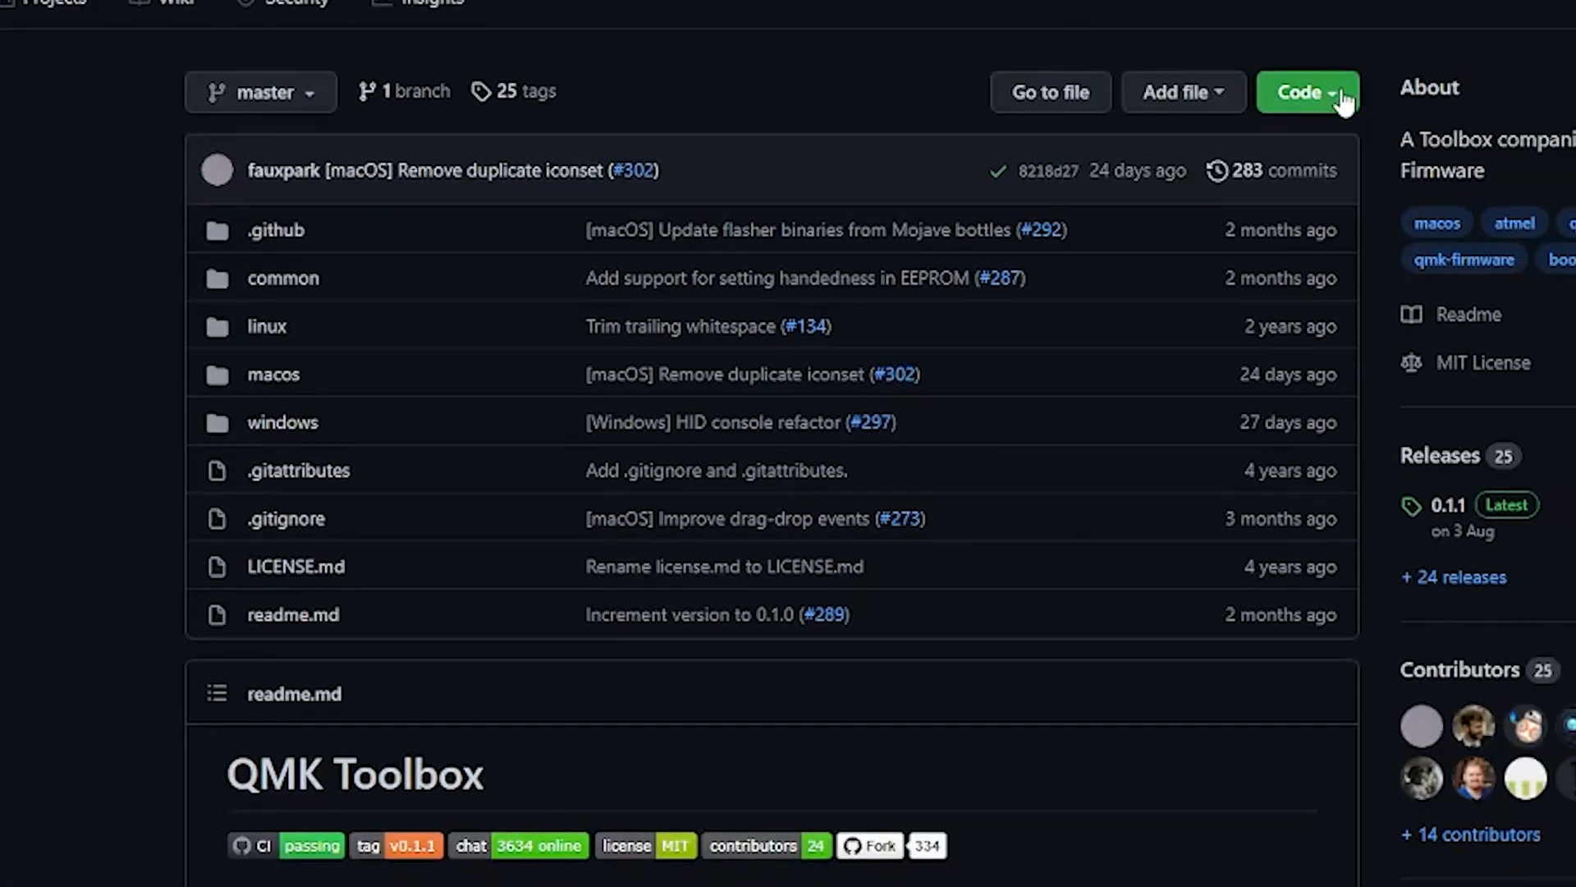
click(1306, 92)
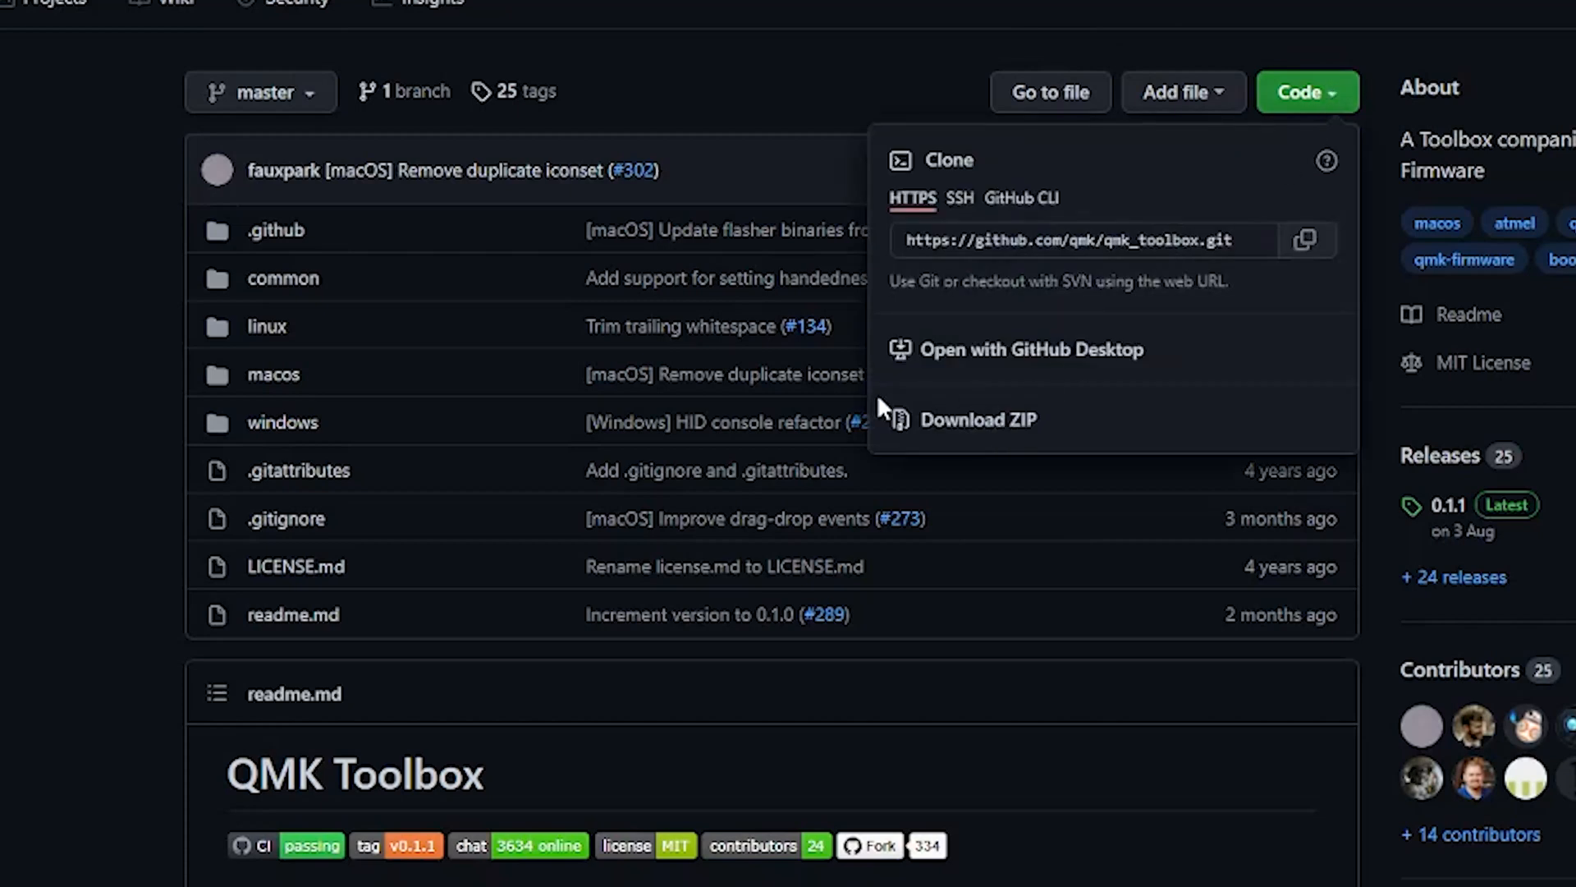
mouse_move(956, 447)
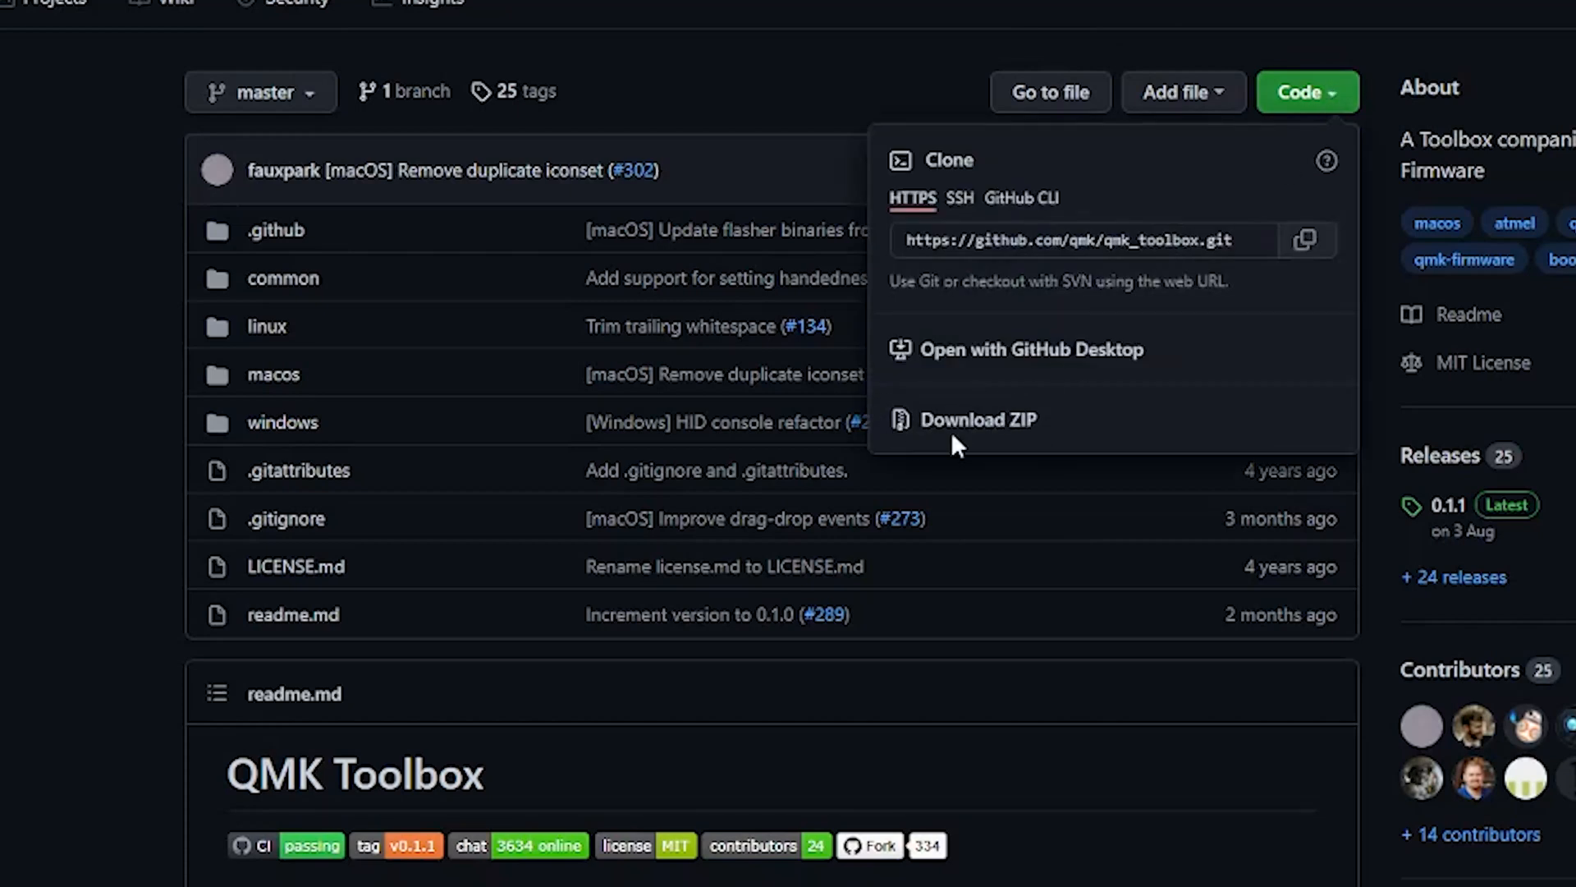
mouse_move(1042, 436)
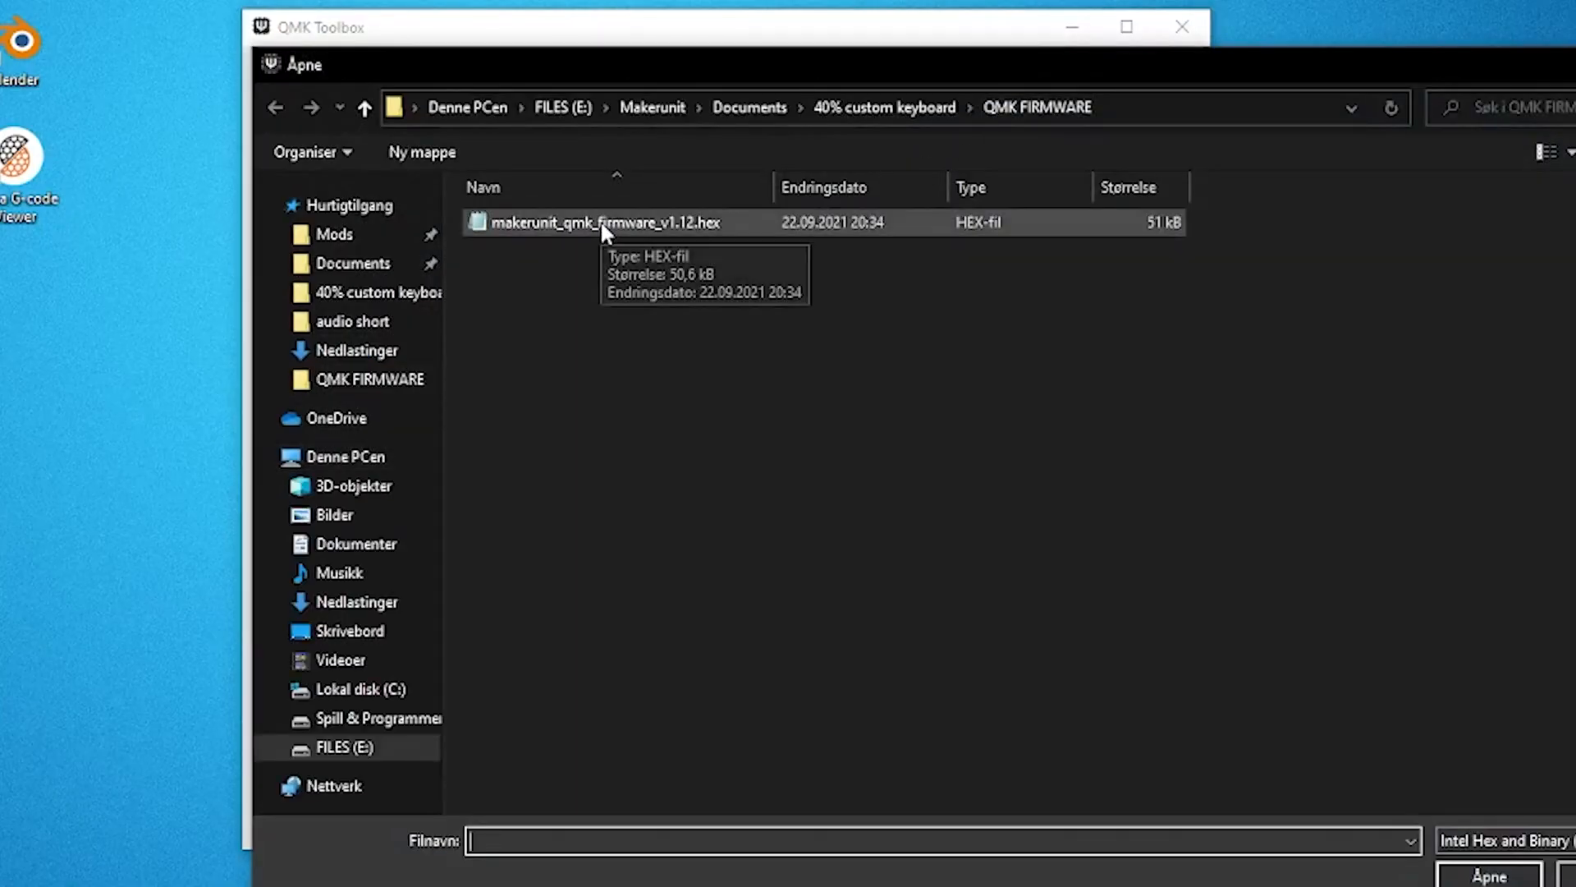
Load makerunit_qmk_firmware_v1.12.hex into QMK Toolbox for the atmega32u4 MCU.
double_click(602, 222)
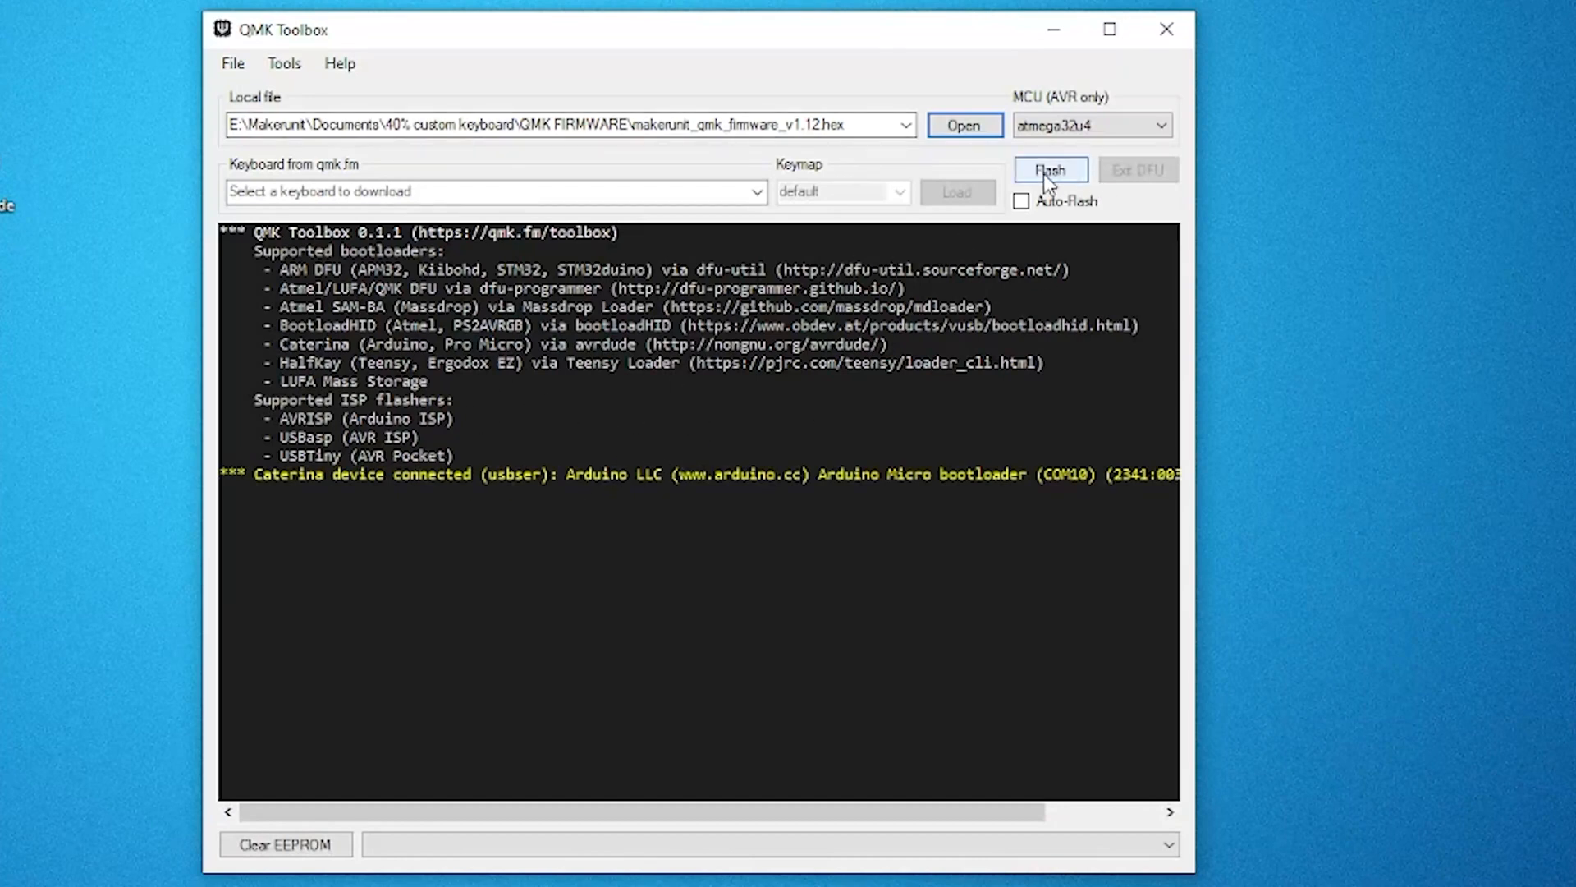
Flash the loaded firmware onto the connected Arduino Micro controller.
click(1049, 169)
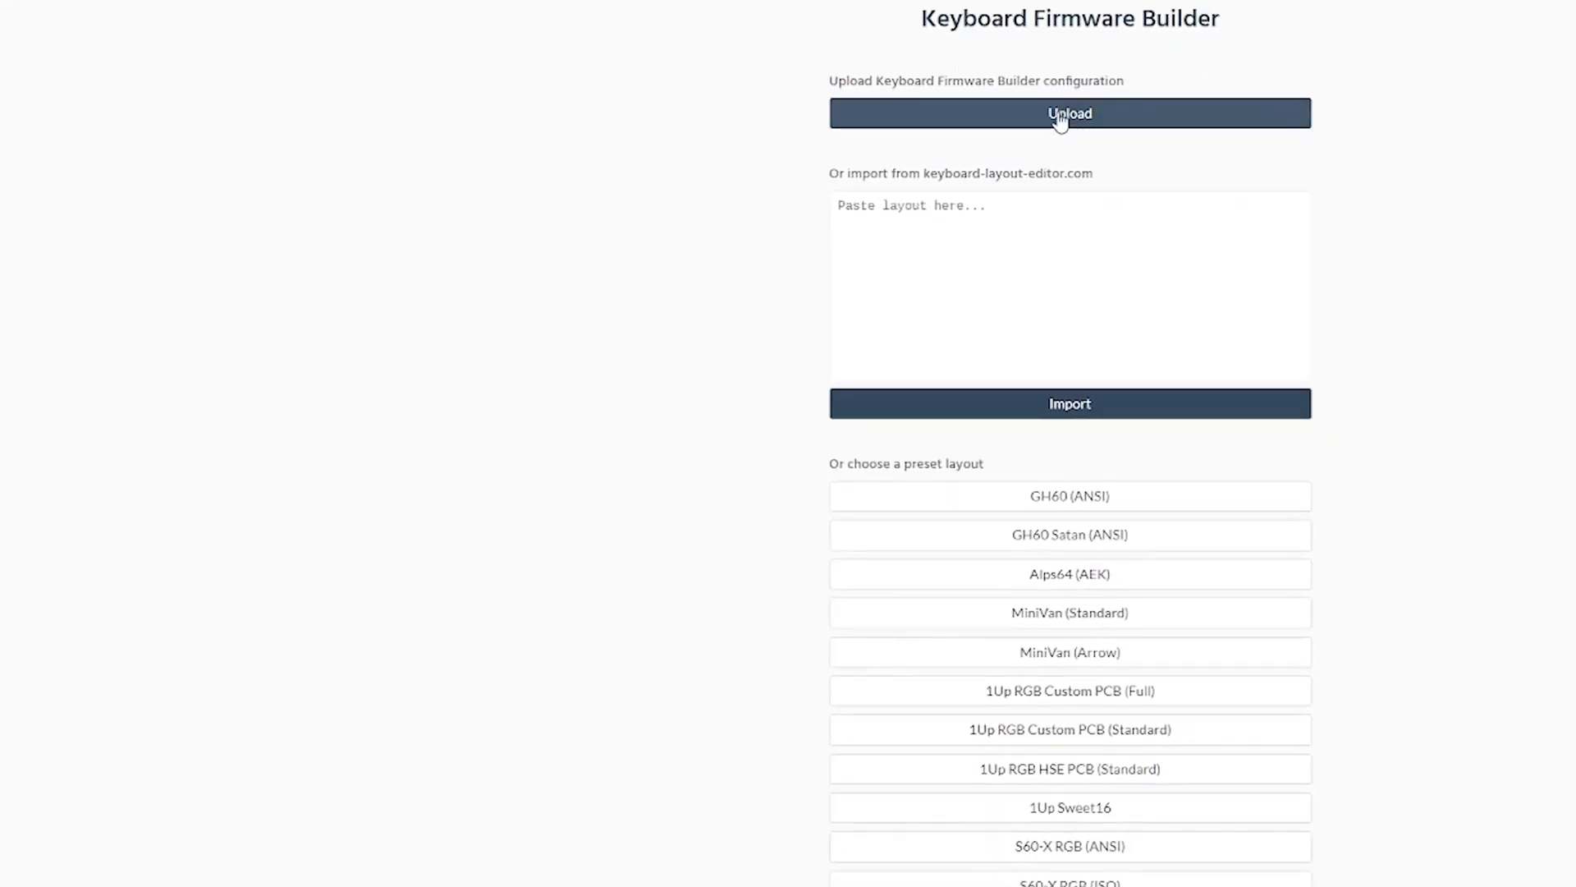
Upload the saved JSON configuration to show the 4-row, 14-column wiring matrix.
click(1069, 114)
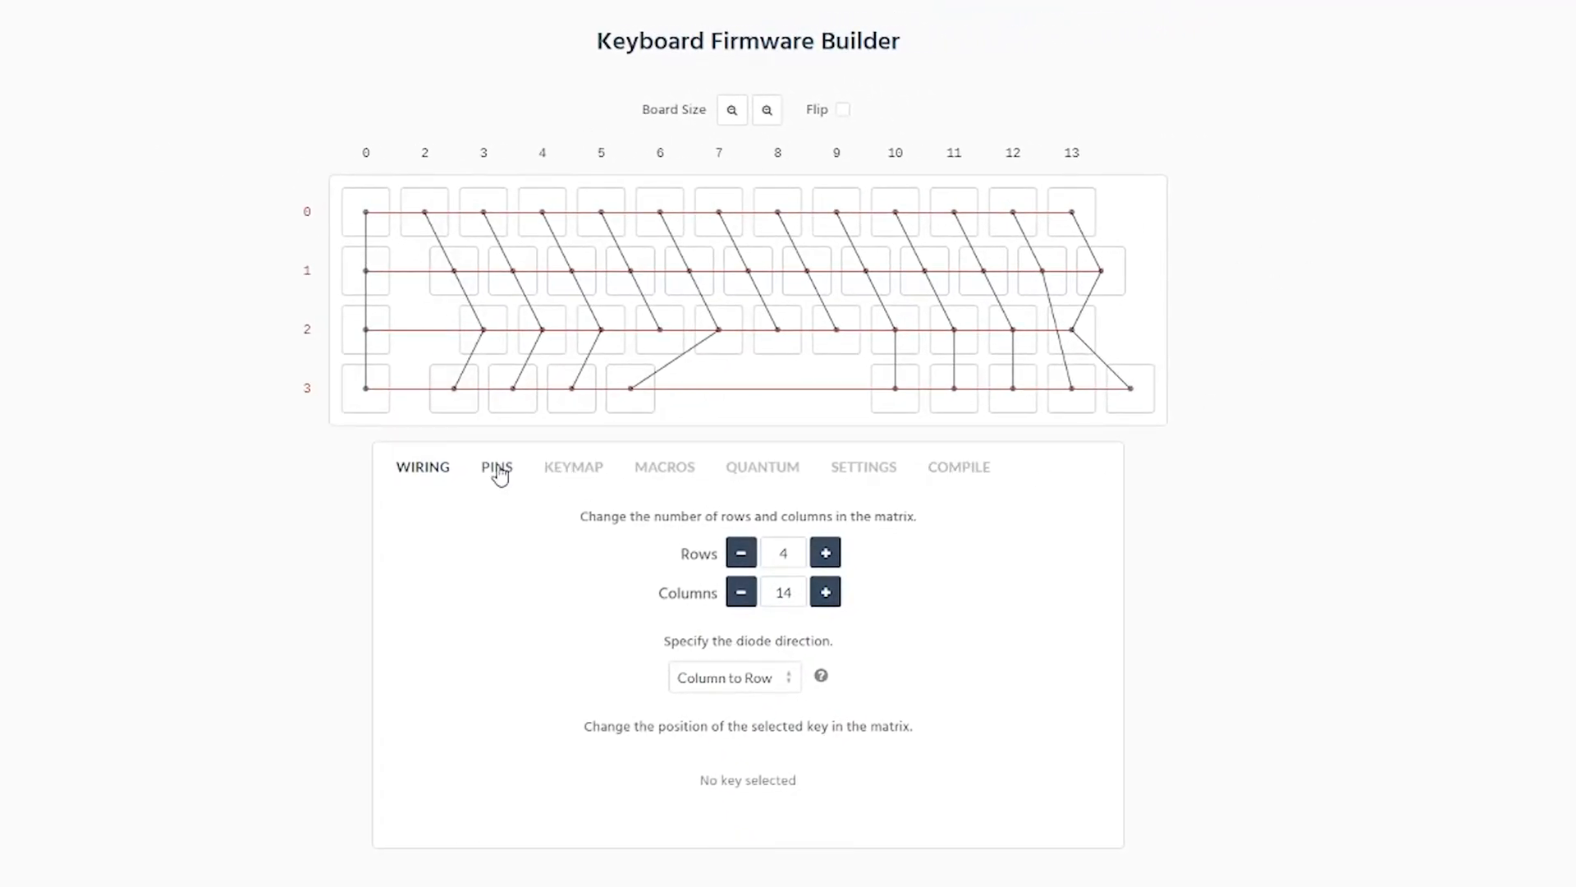
Check the ATmega32U4 row and column pins, then view the layer 0 keymap.
click(496, 466)
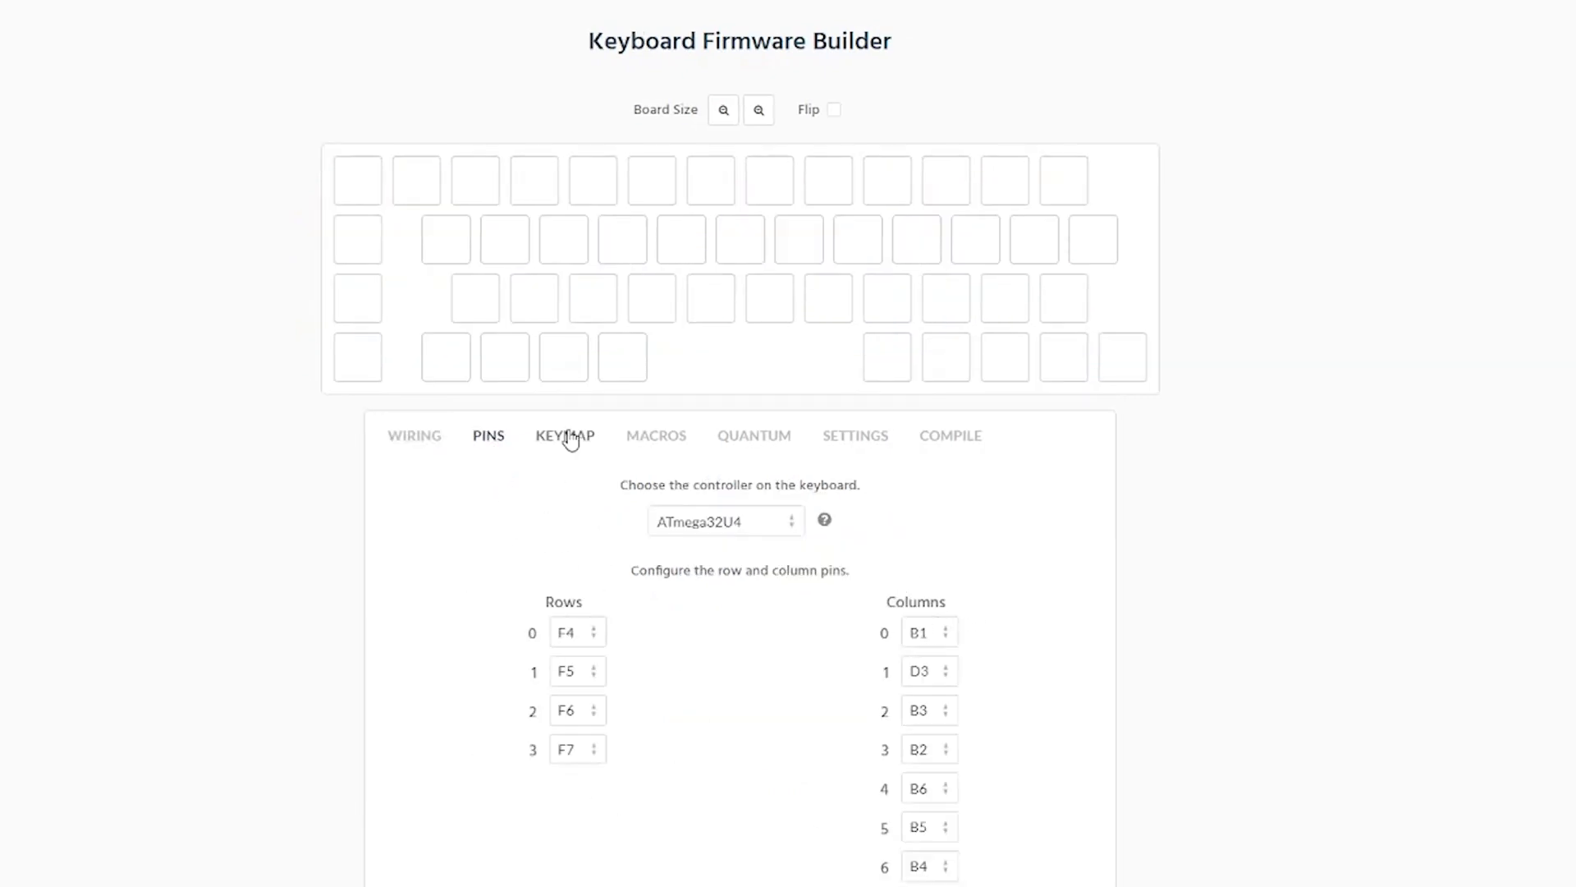
click(564, 435)
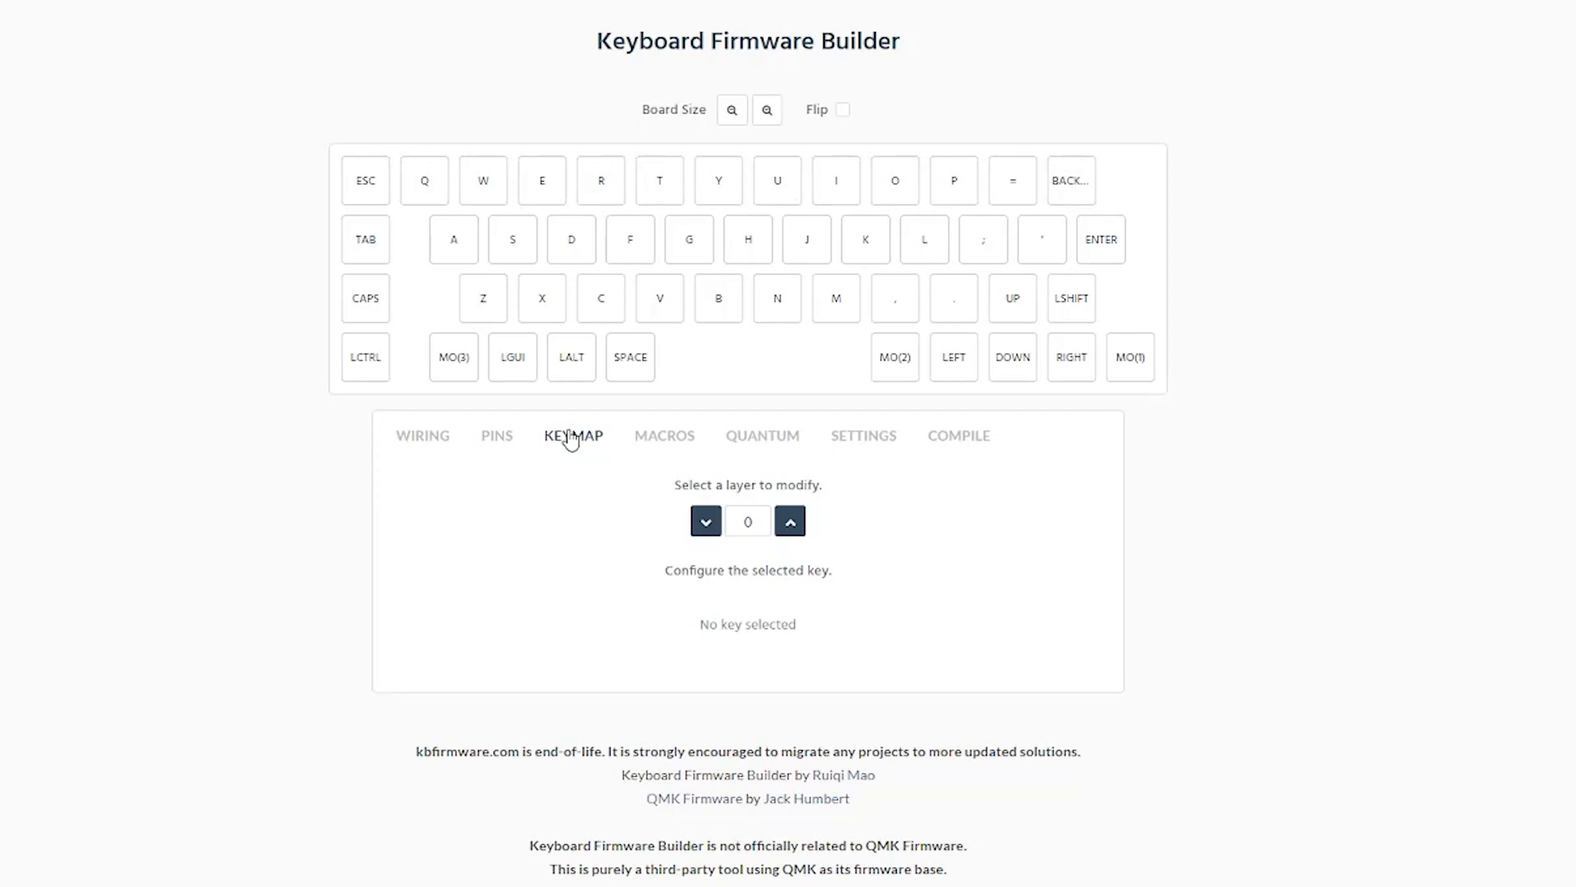
mouse_move(699, 494)
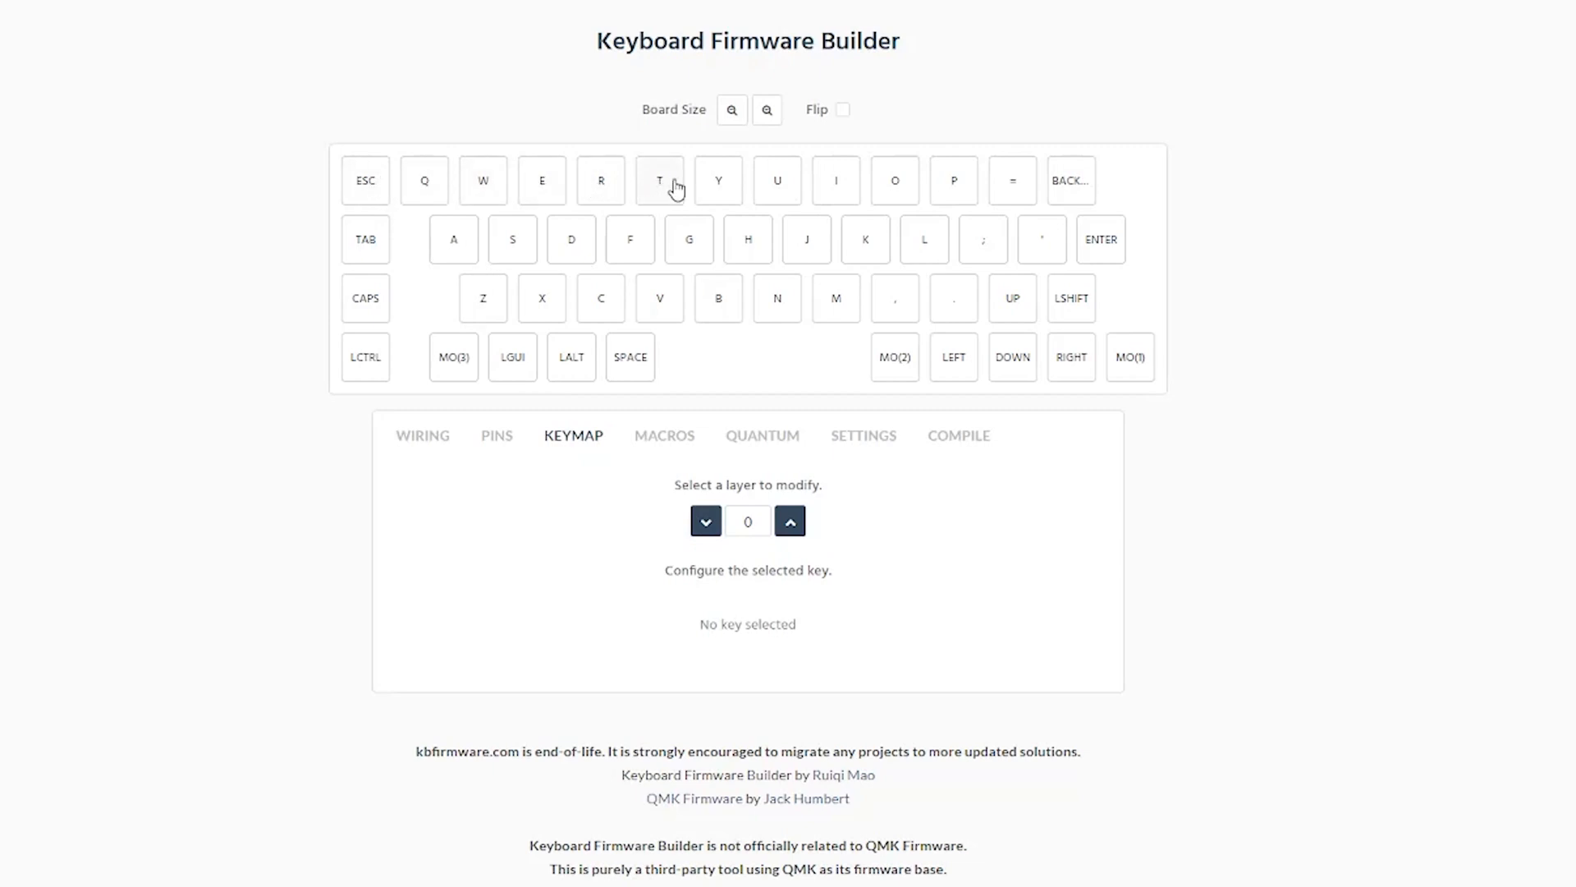
mouse_move(1103, 197)
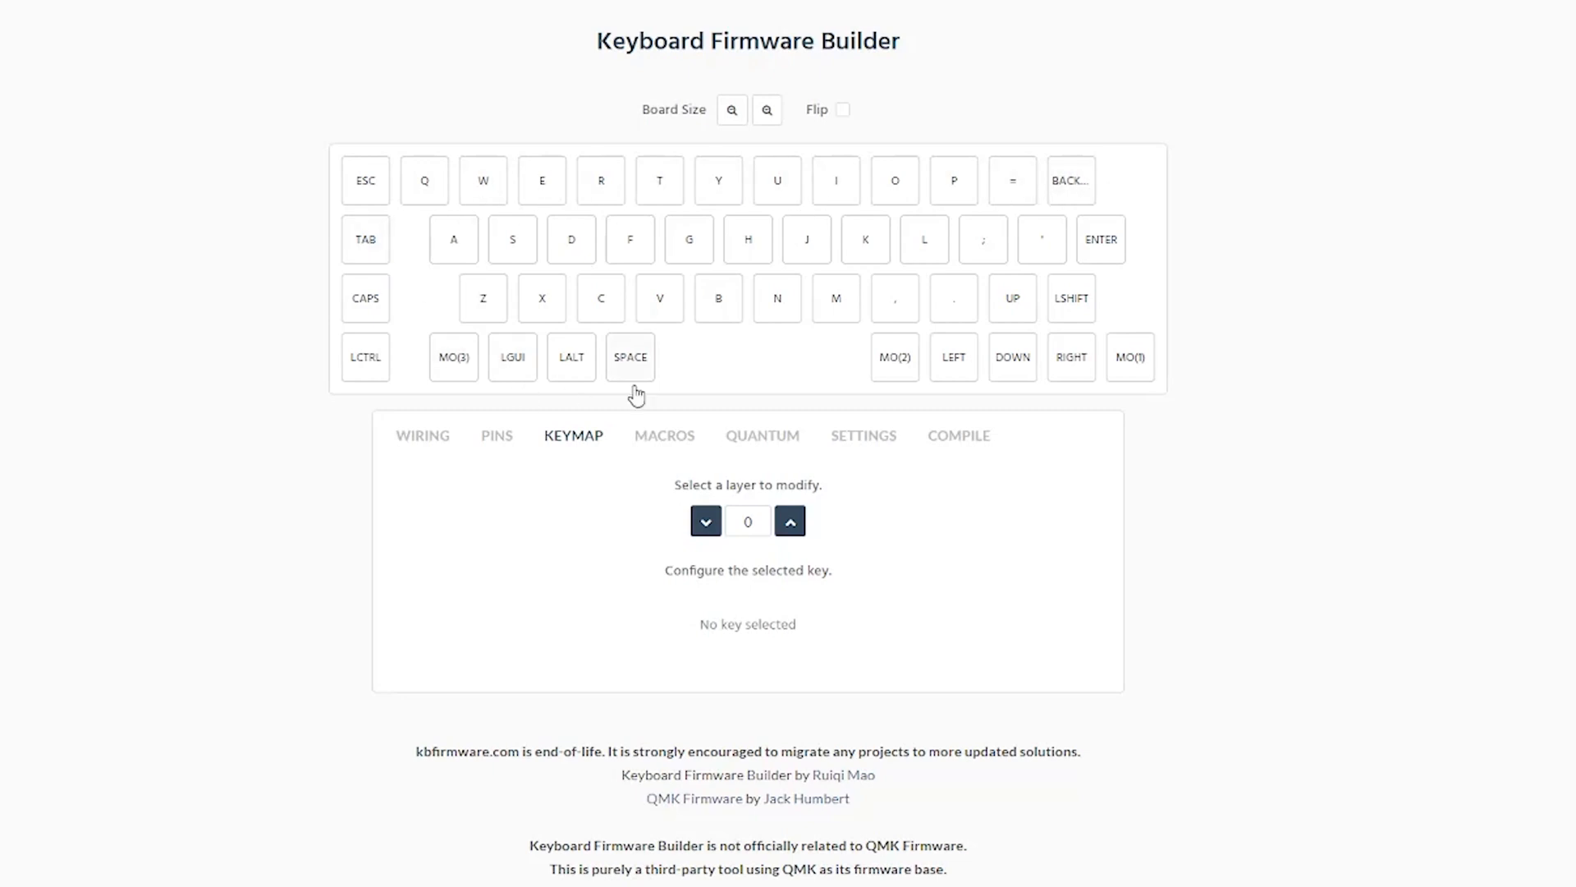
mouse_move(952, 357)
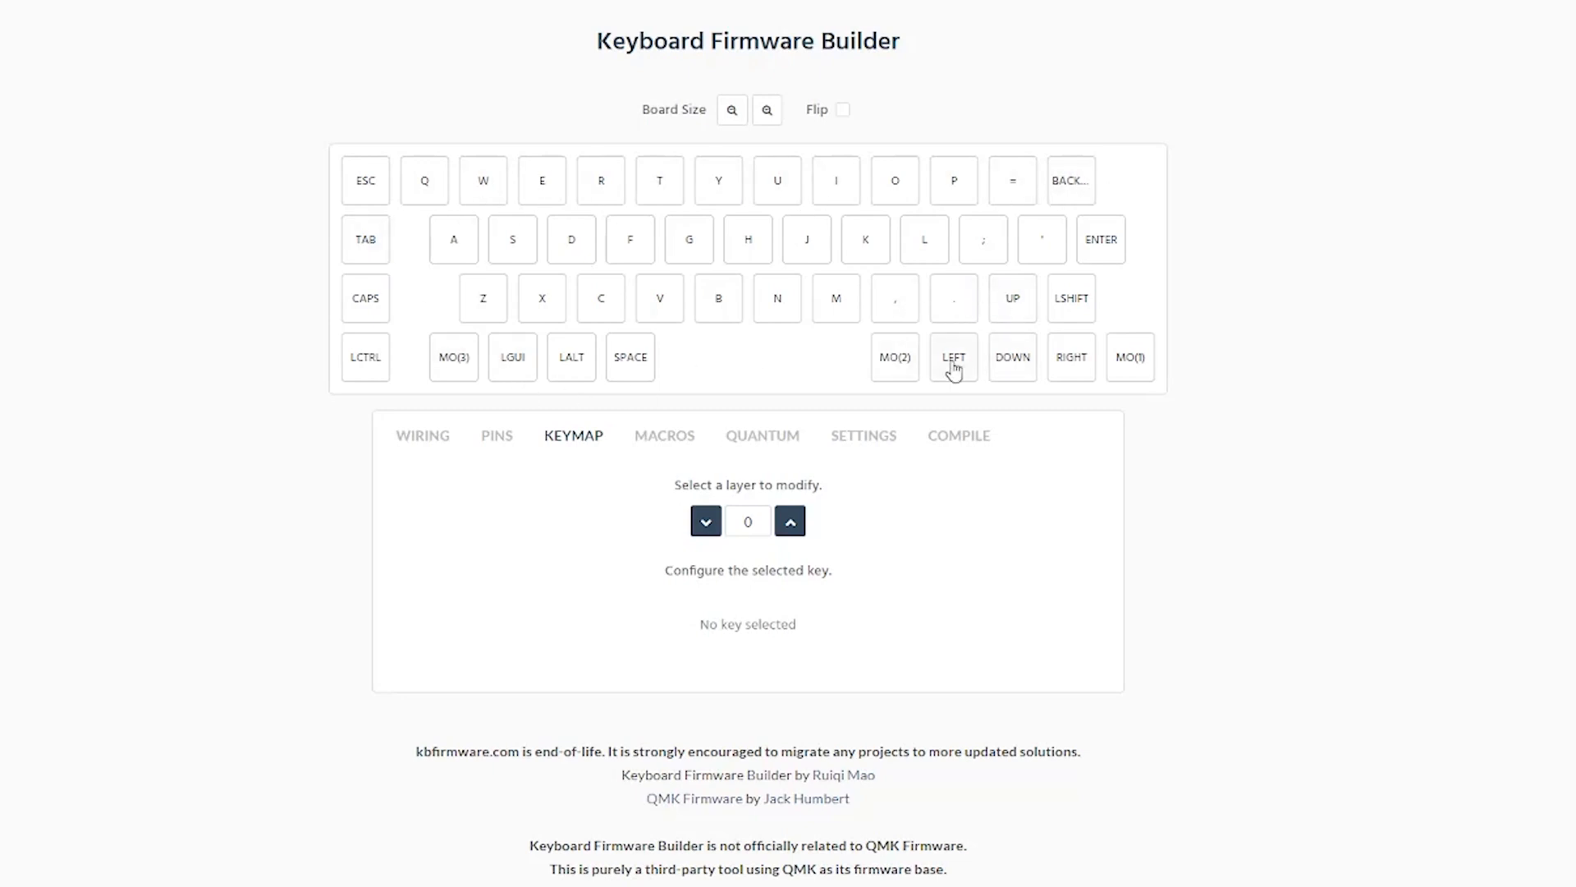
Step through keymap layers 1–3, then return to base layer 0.
click(789, 520)
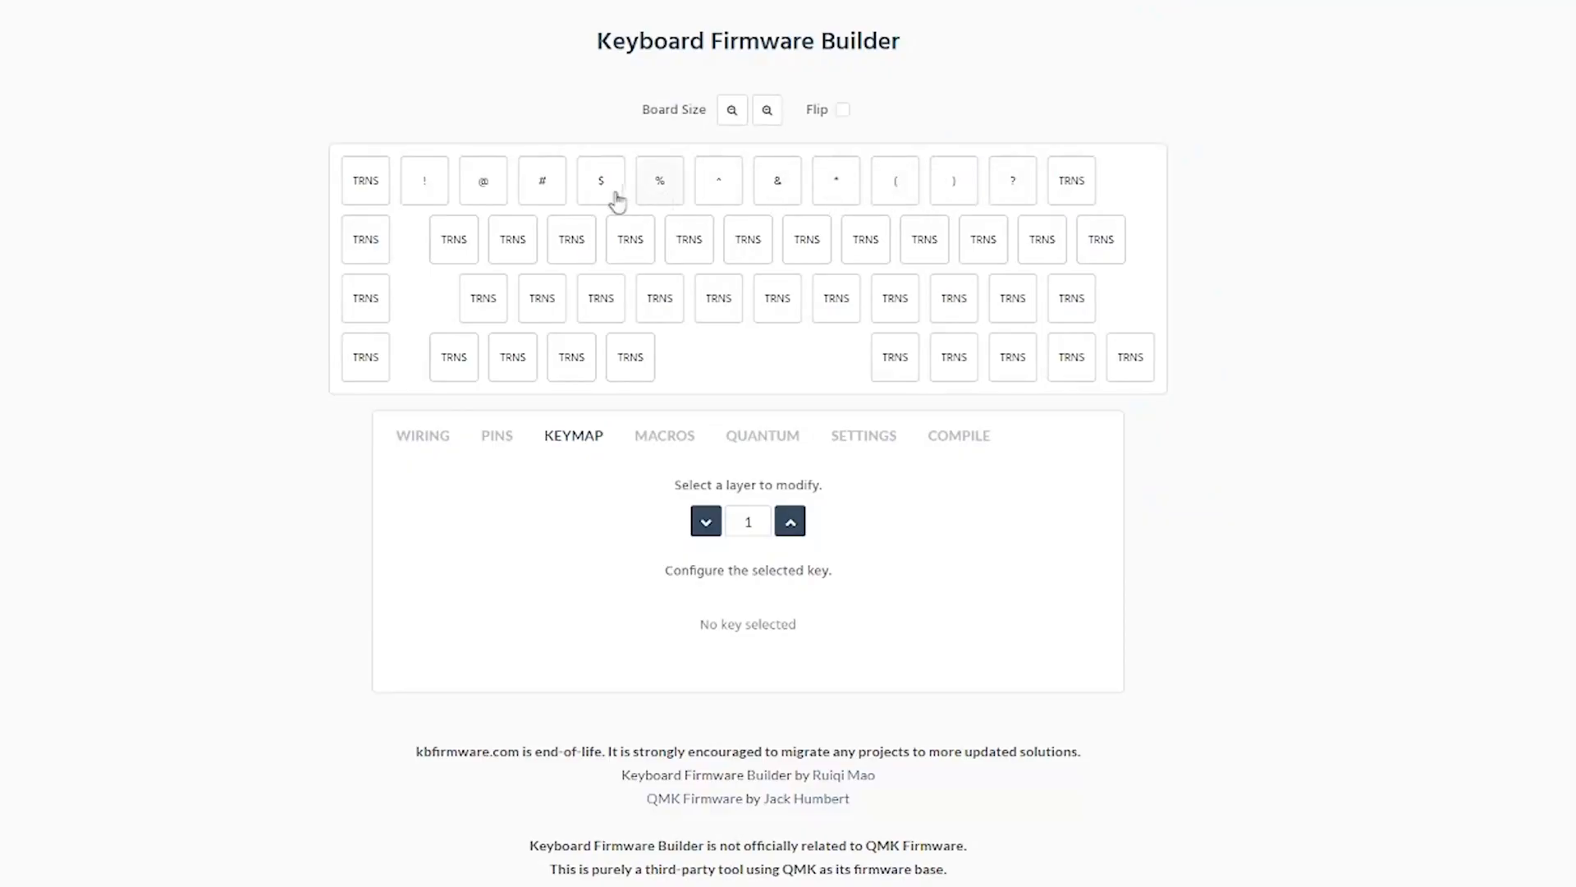
click(790, 521)
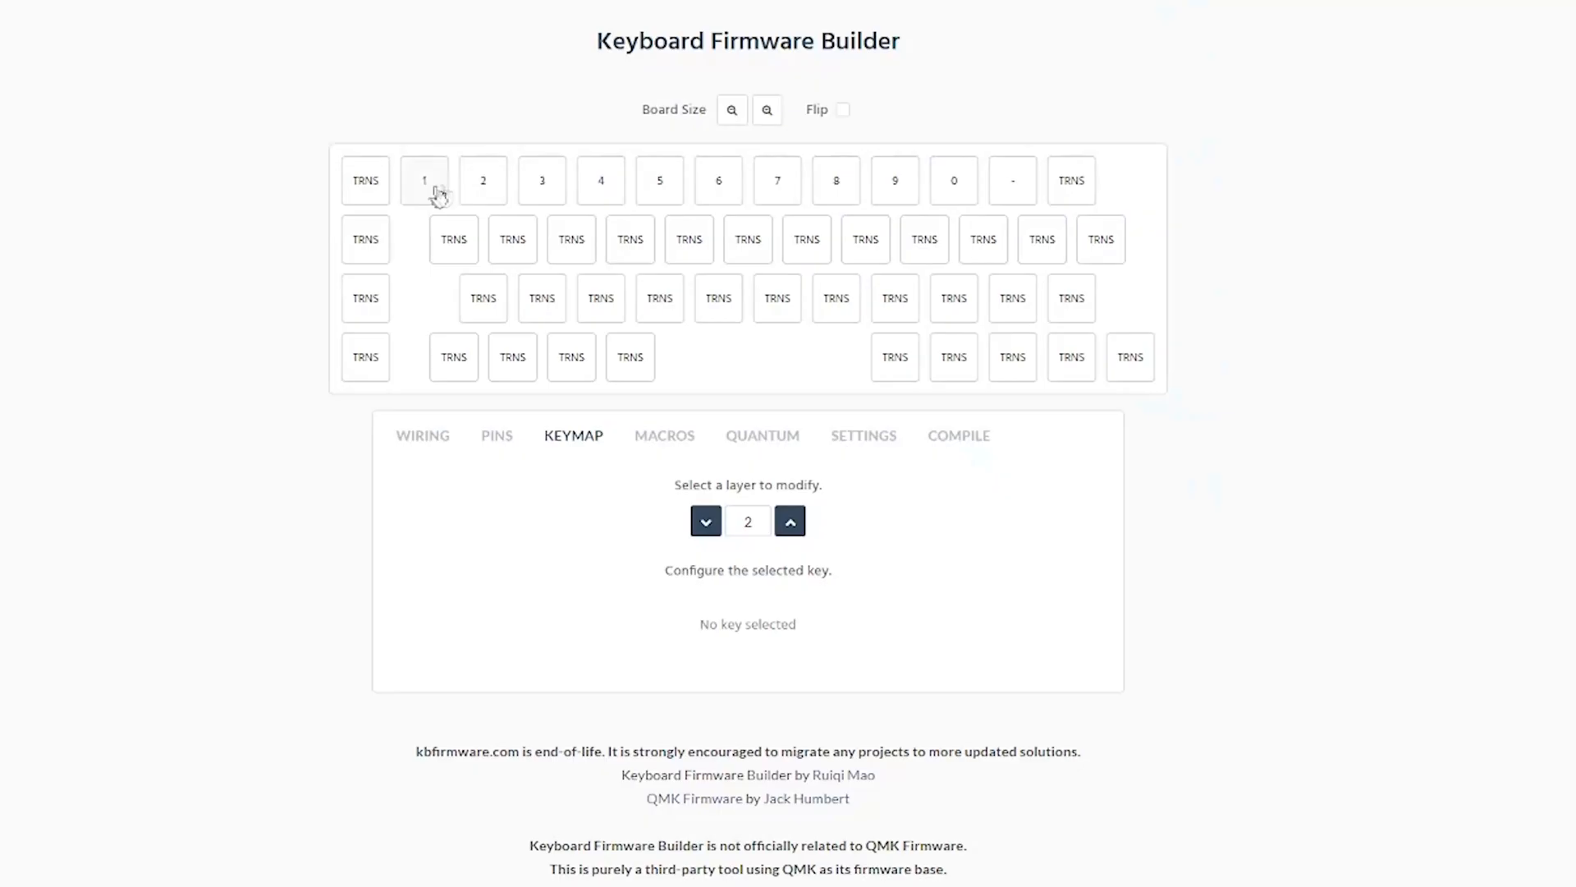
click(790, 521)
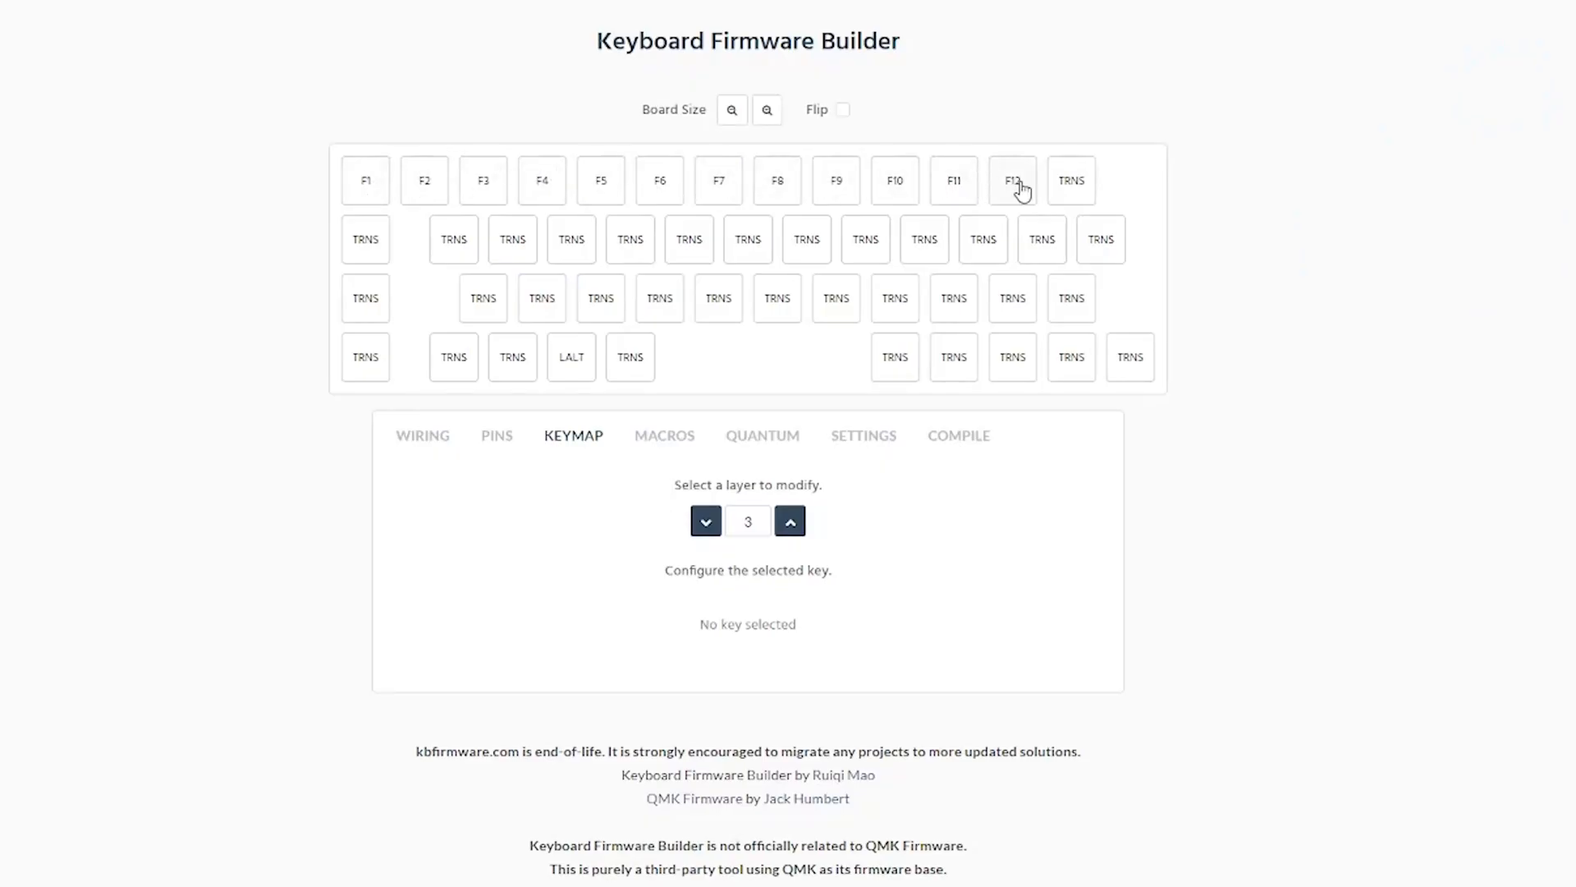
mouse_move(454, 179)
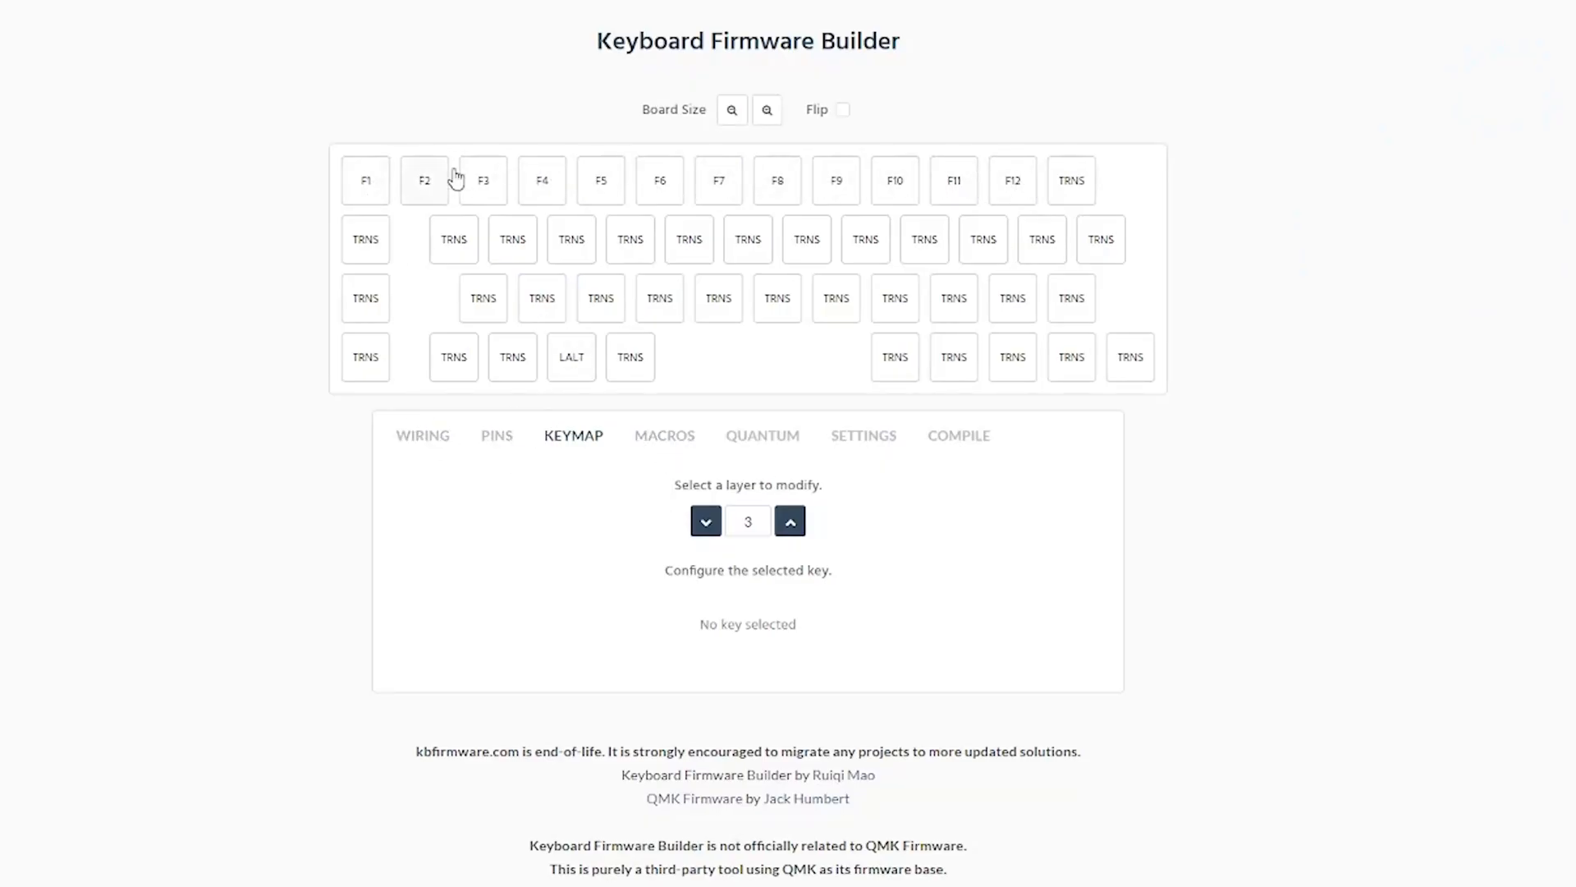
click(704, 521)
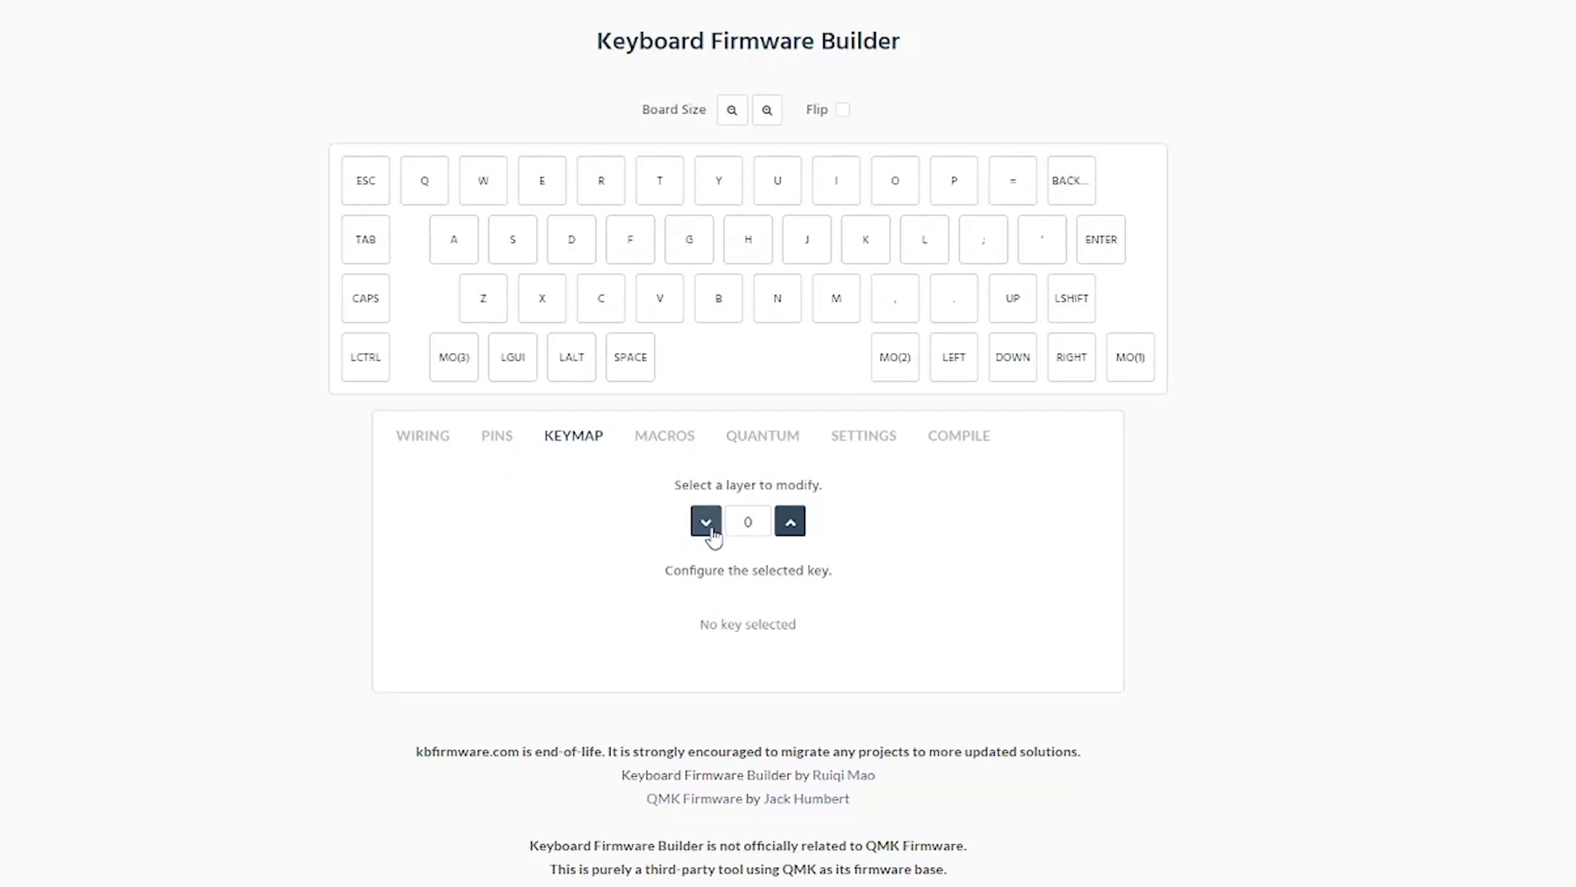
mouse_move(862, 433)
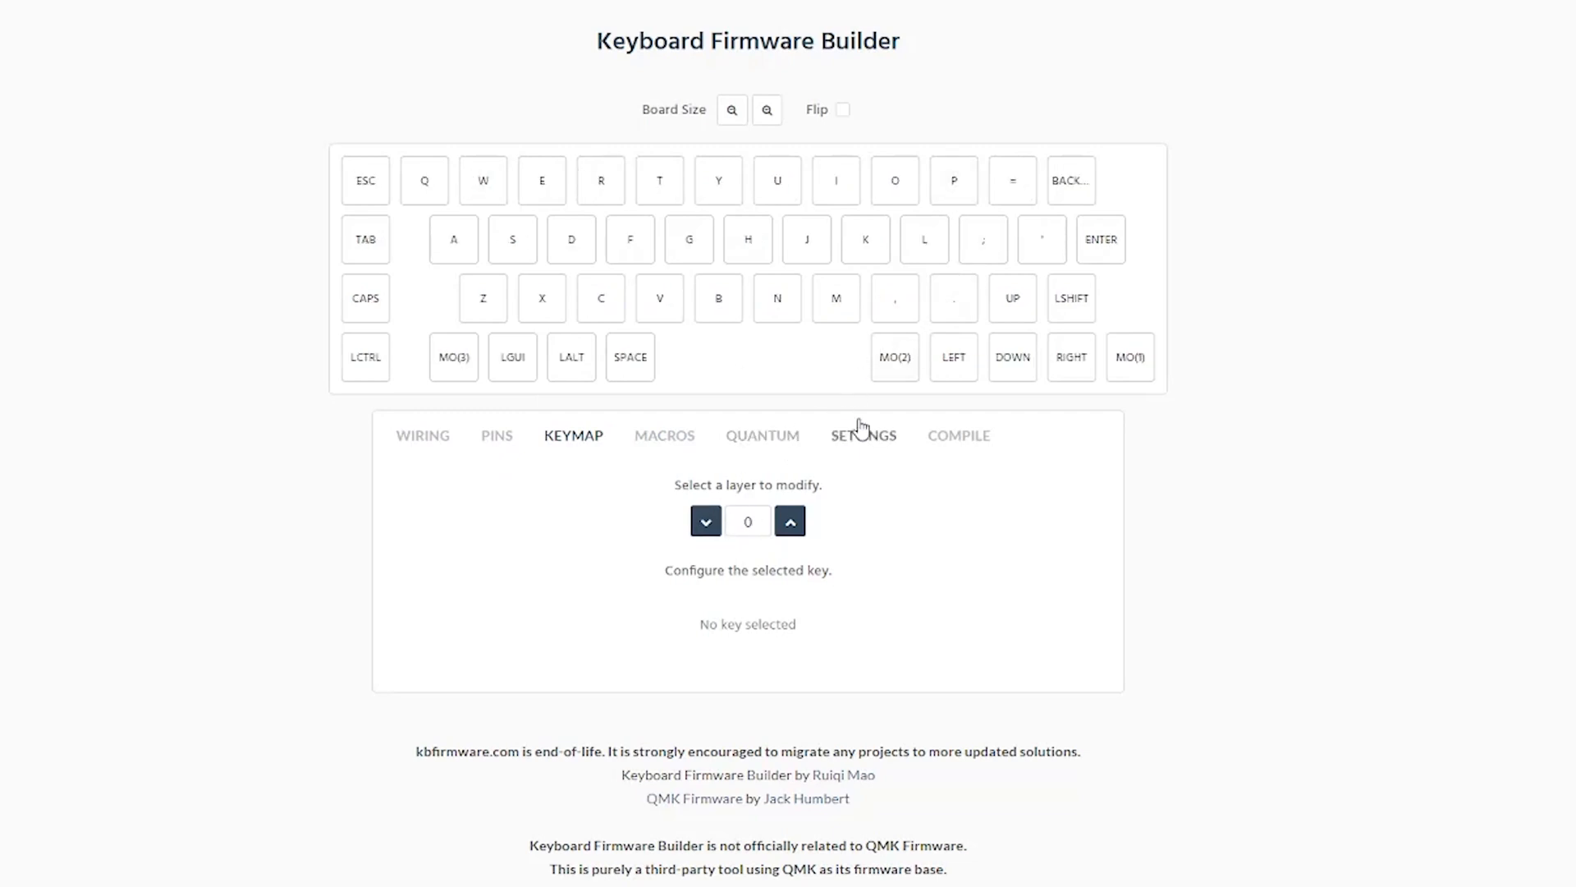
Save the usfirmware2 layout as usfirmware2.json from the Settings tab.
click(862, 435)
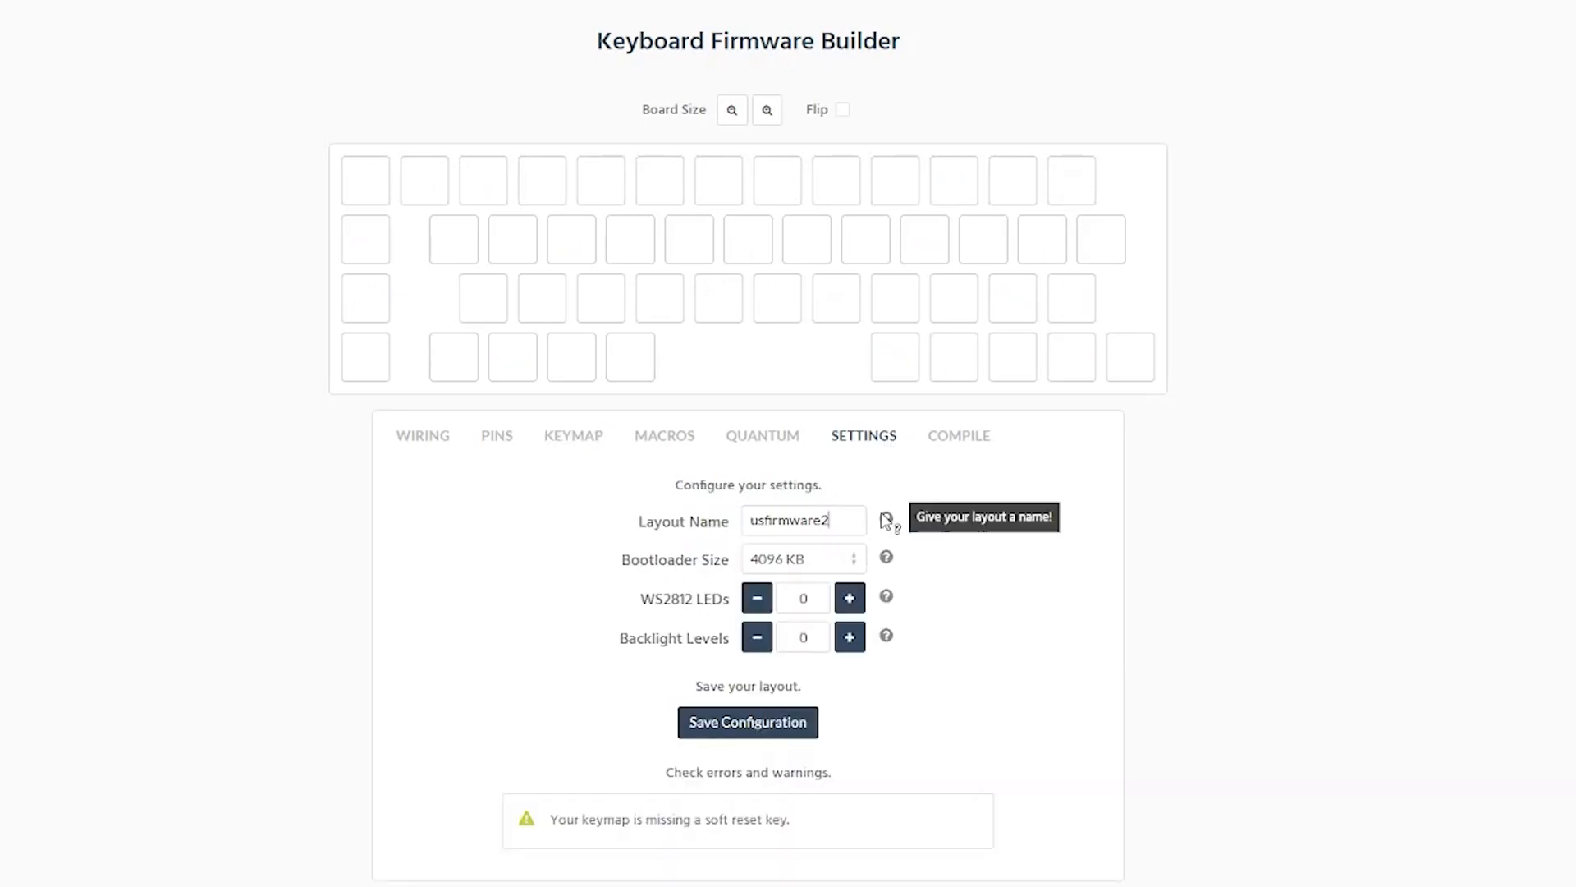
click(747, 723)
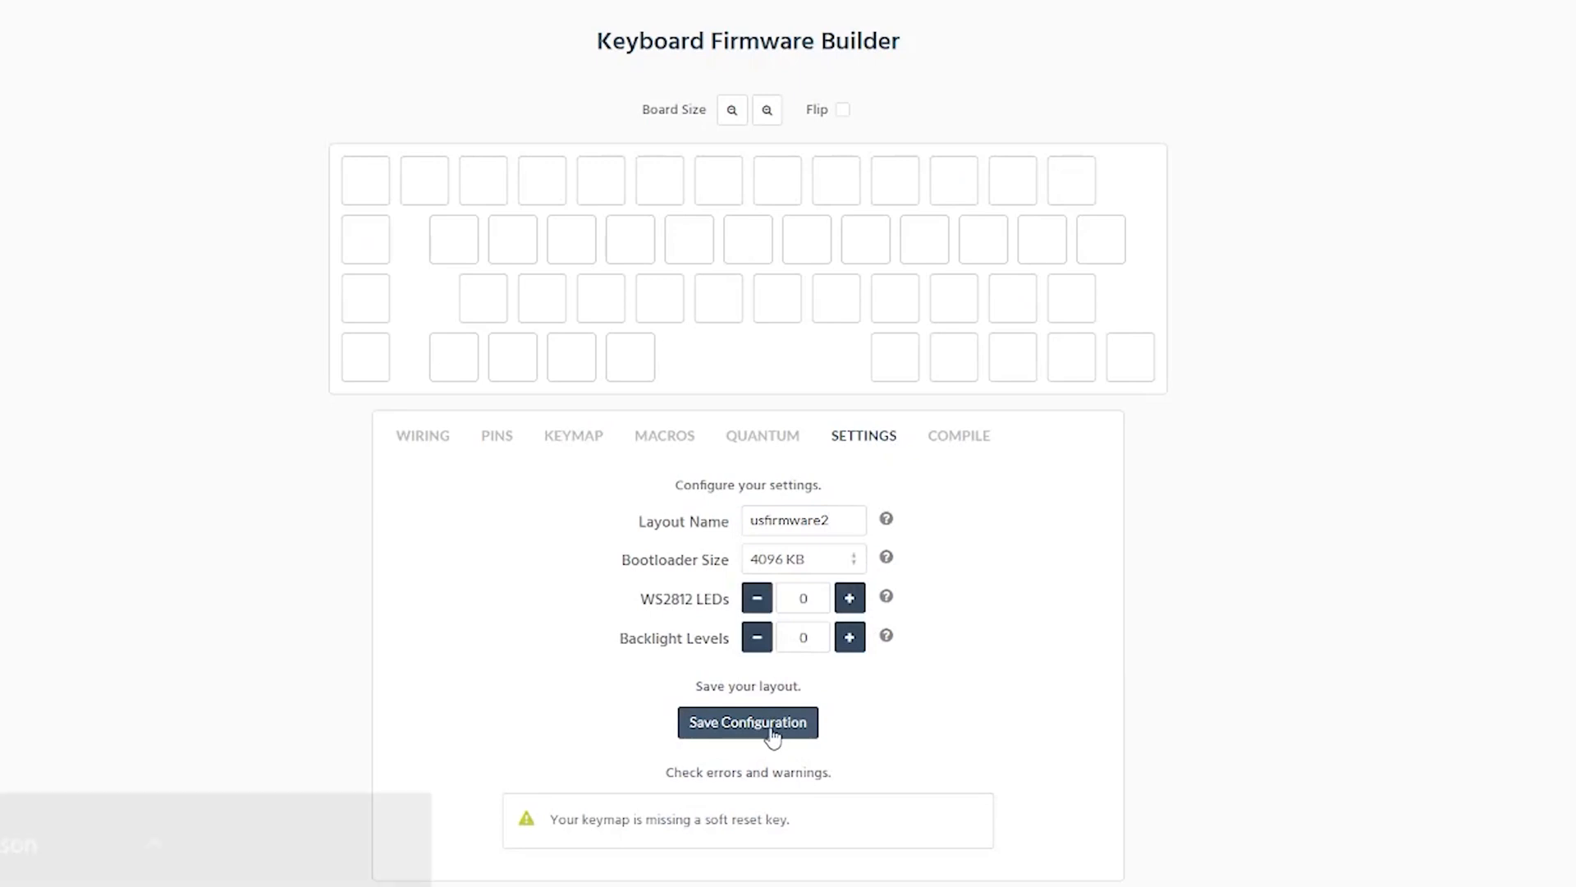
click(747, 723)
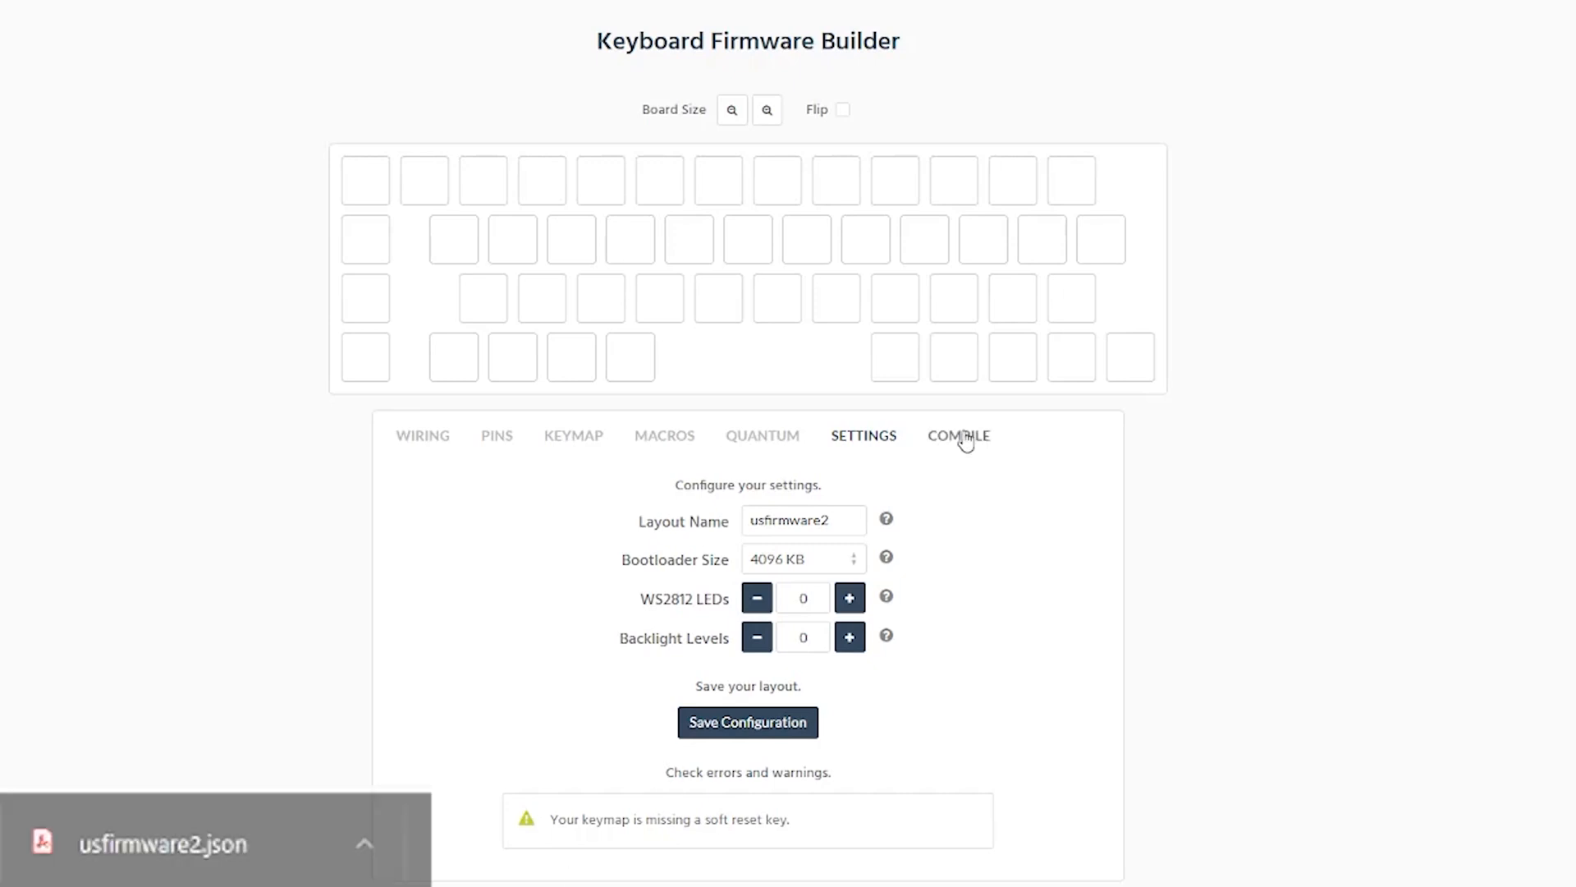
Download the compiled .hex firmware from the Compile tab.
click(957, 435)
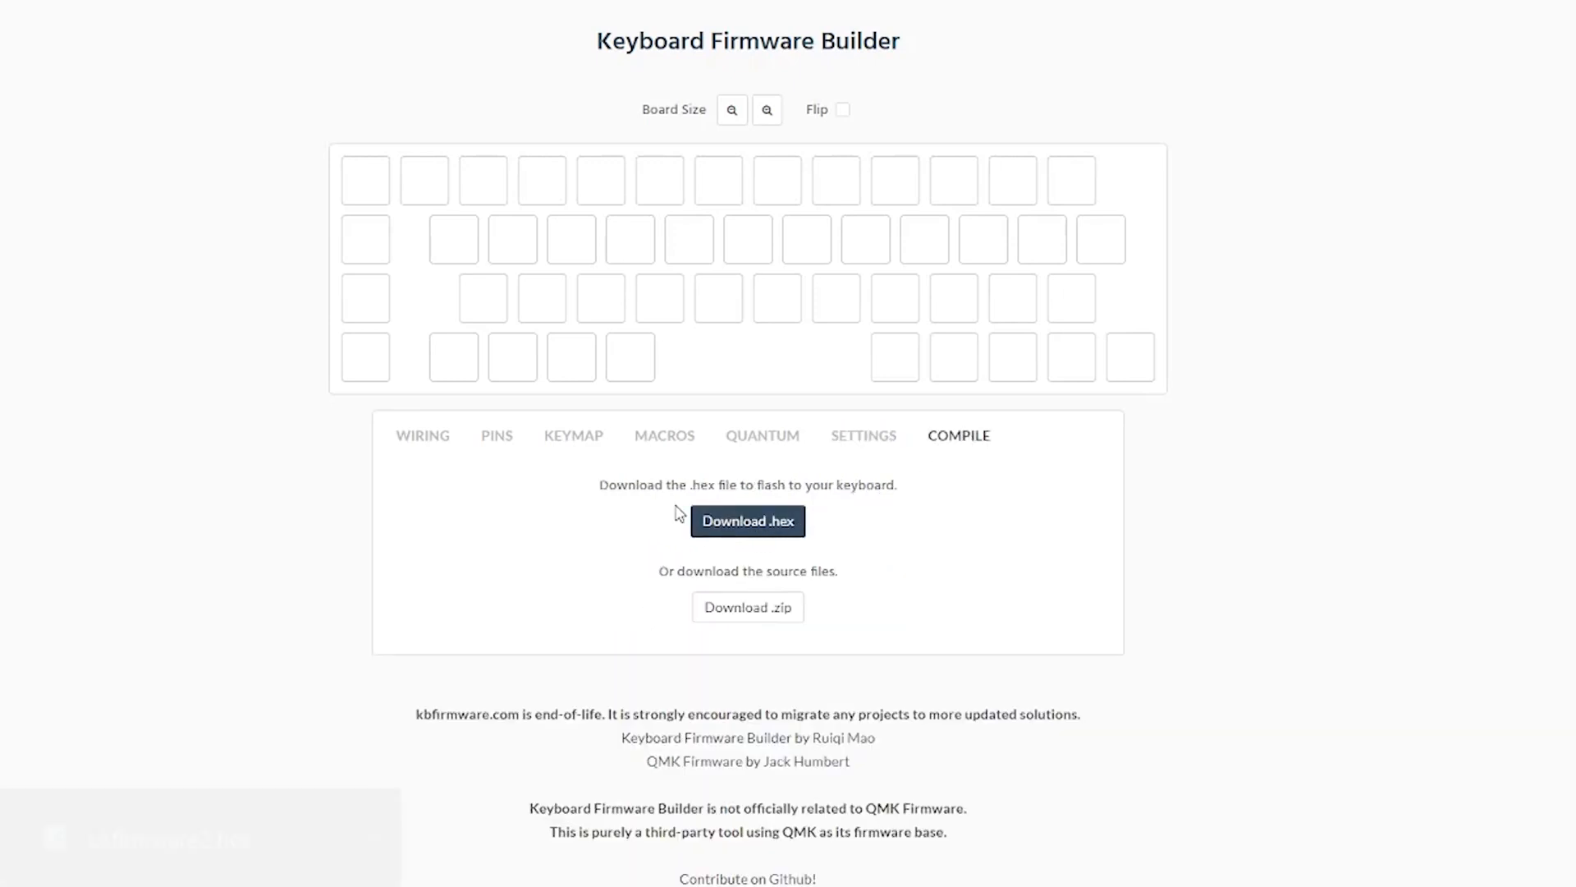
click(747, 520)
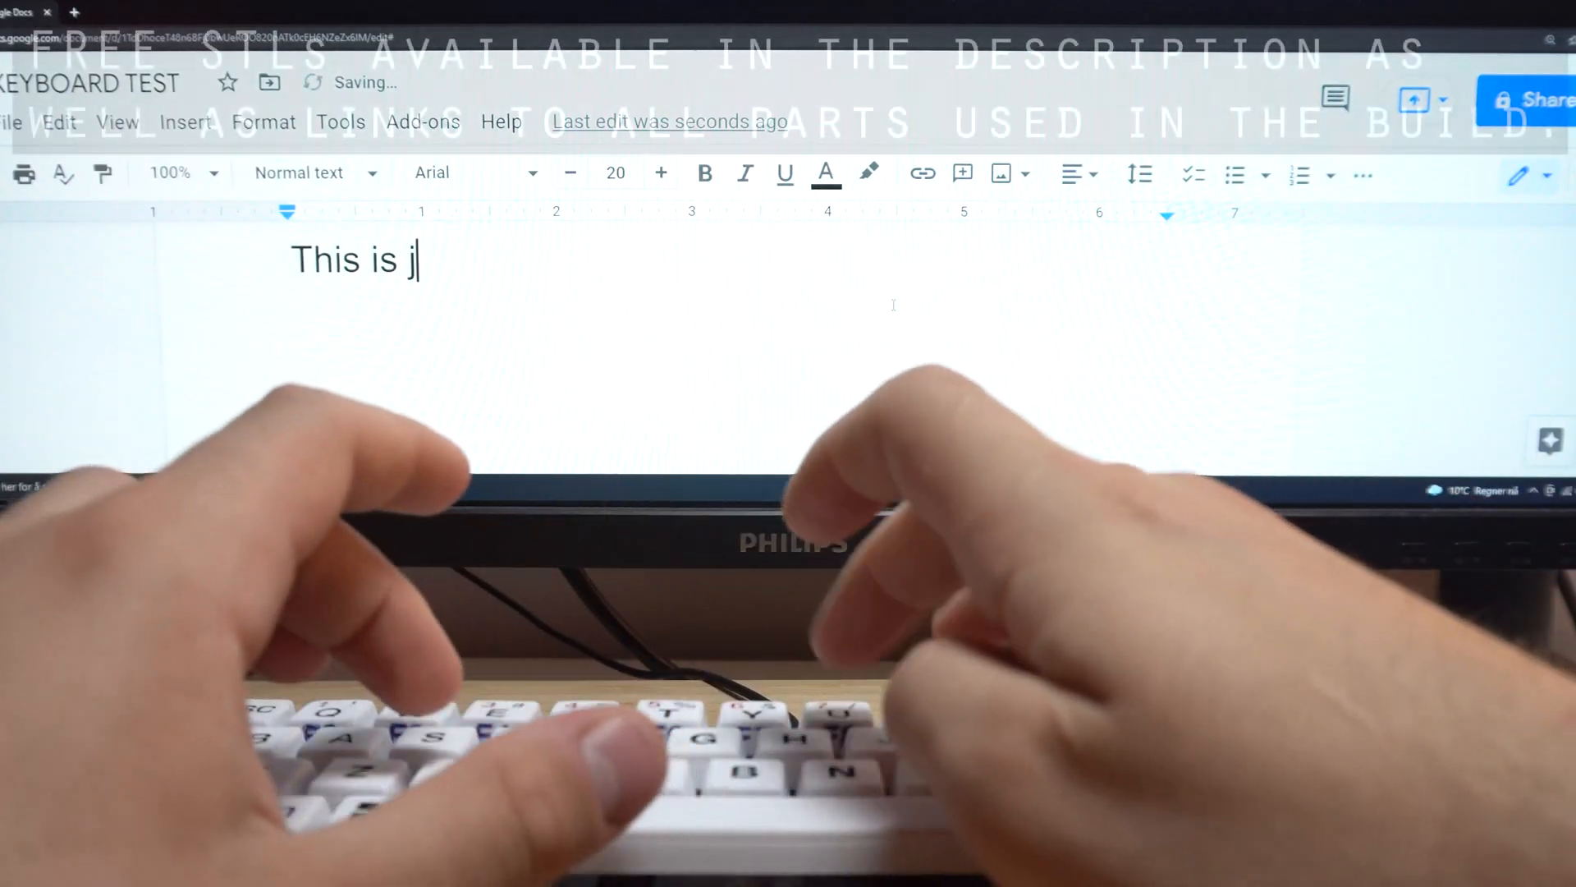
Finish typing the sentence "…just me proving … the keyboard actually works just fine.".
text(ust me proving to you that the keyboard)
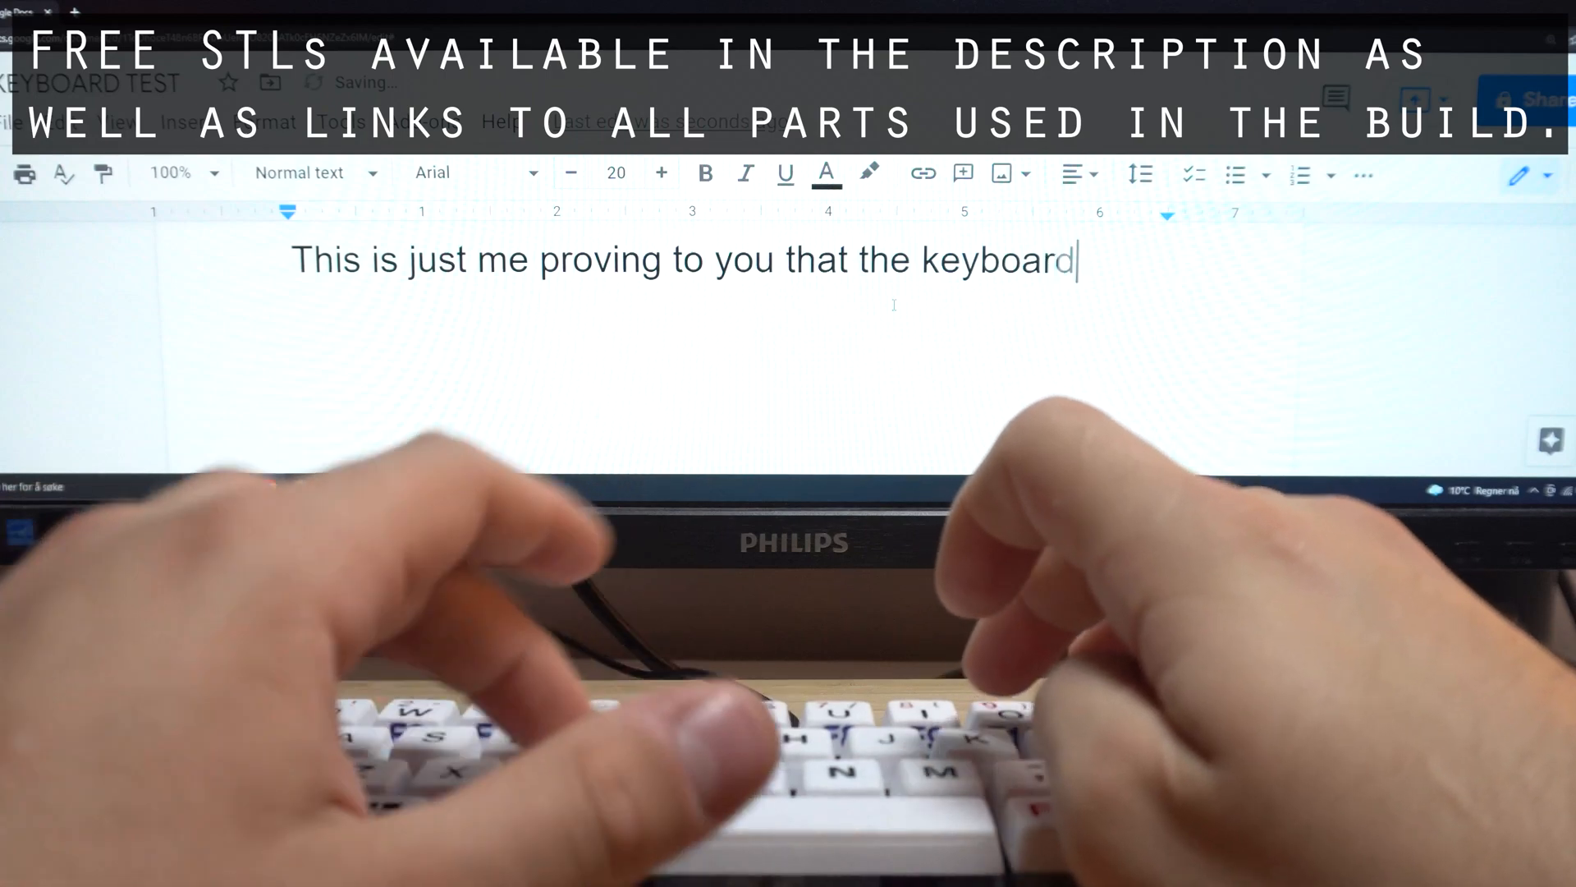
text(actu)
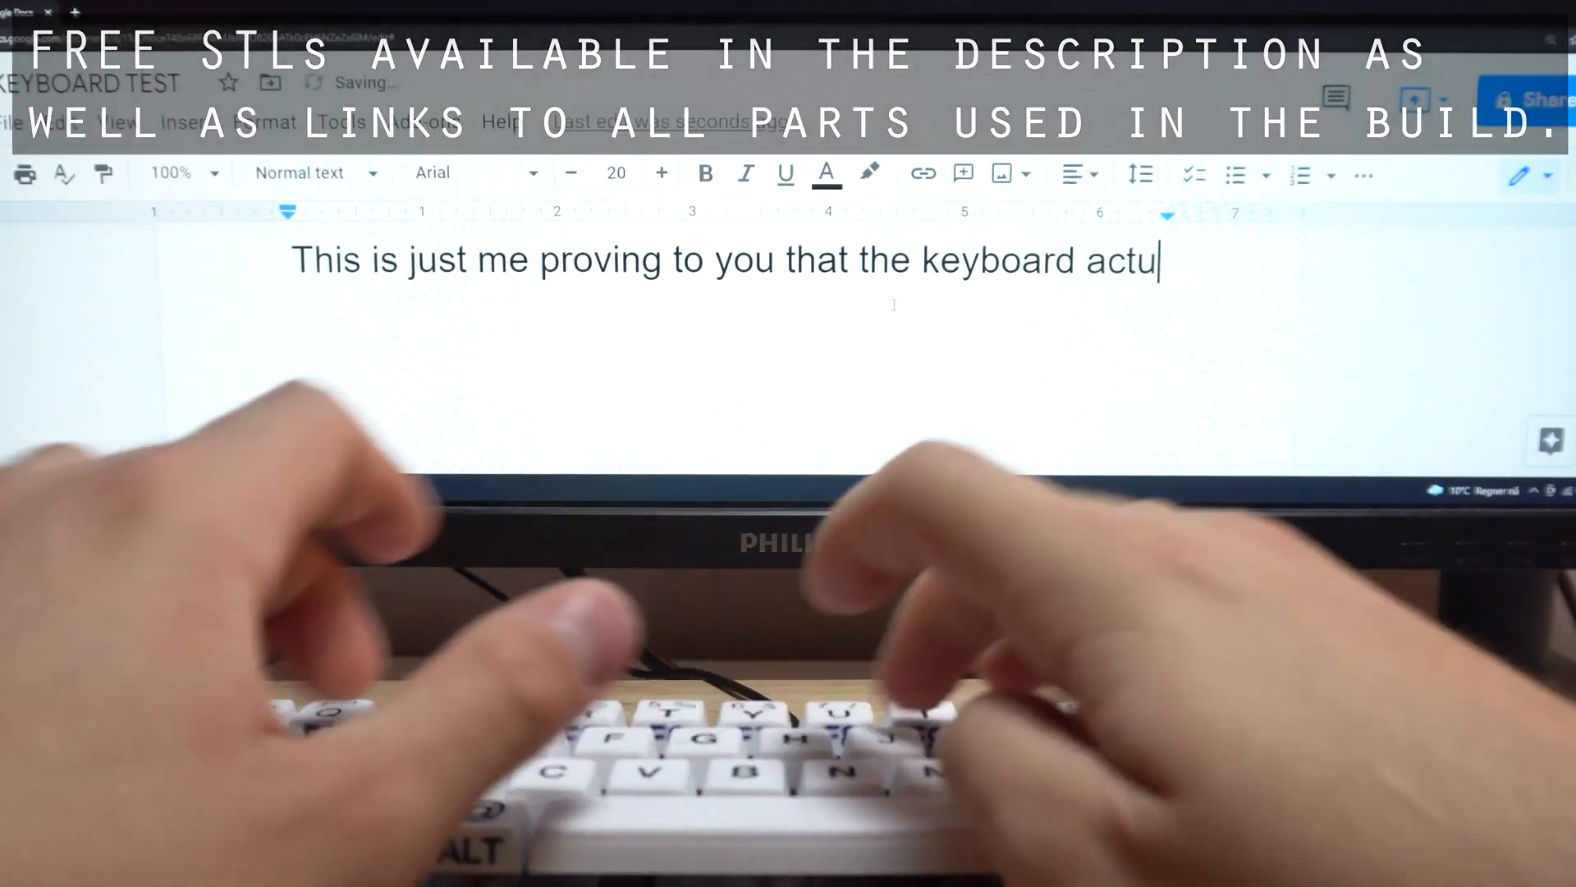
text(ally works)
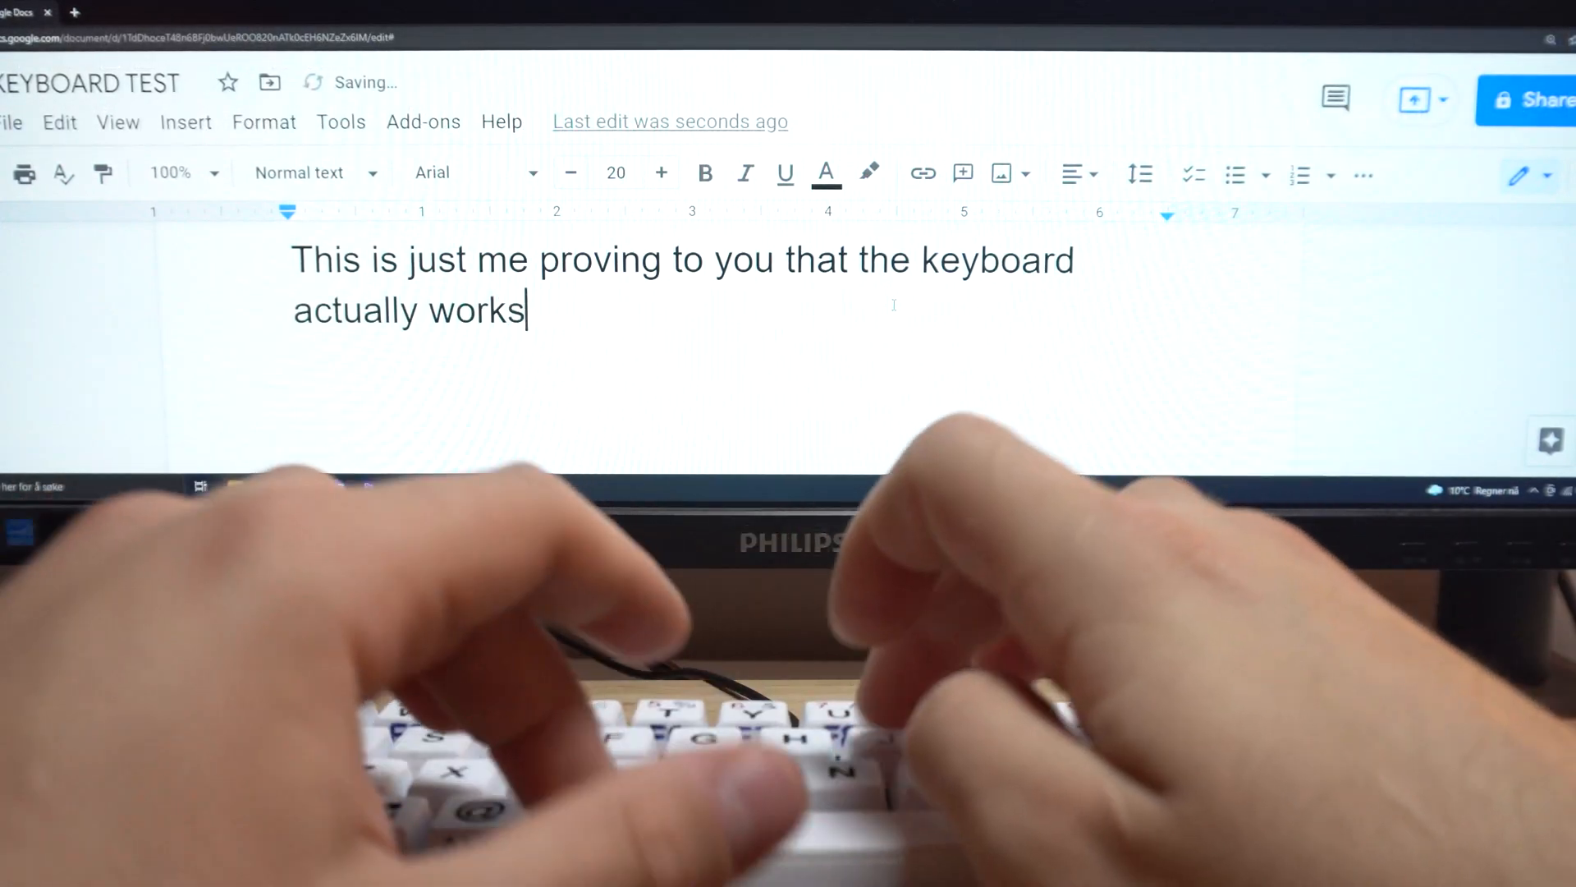
text(just fine.)
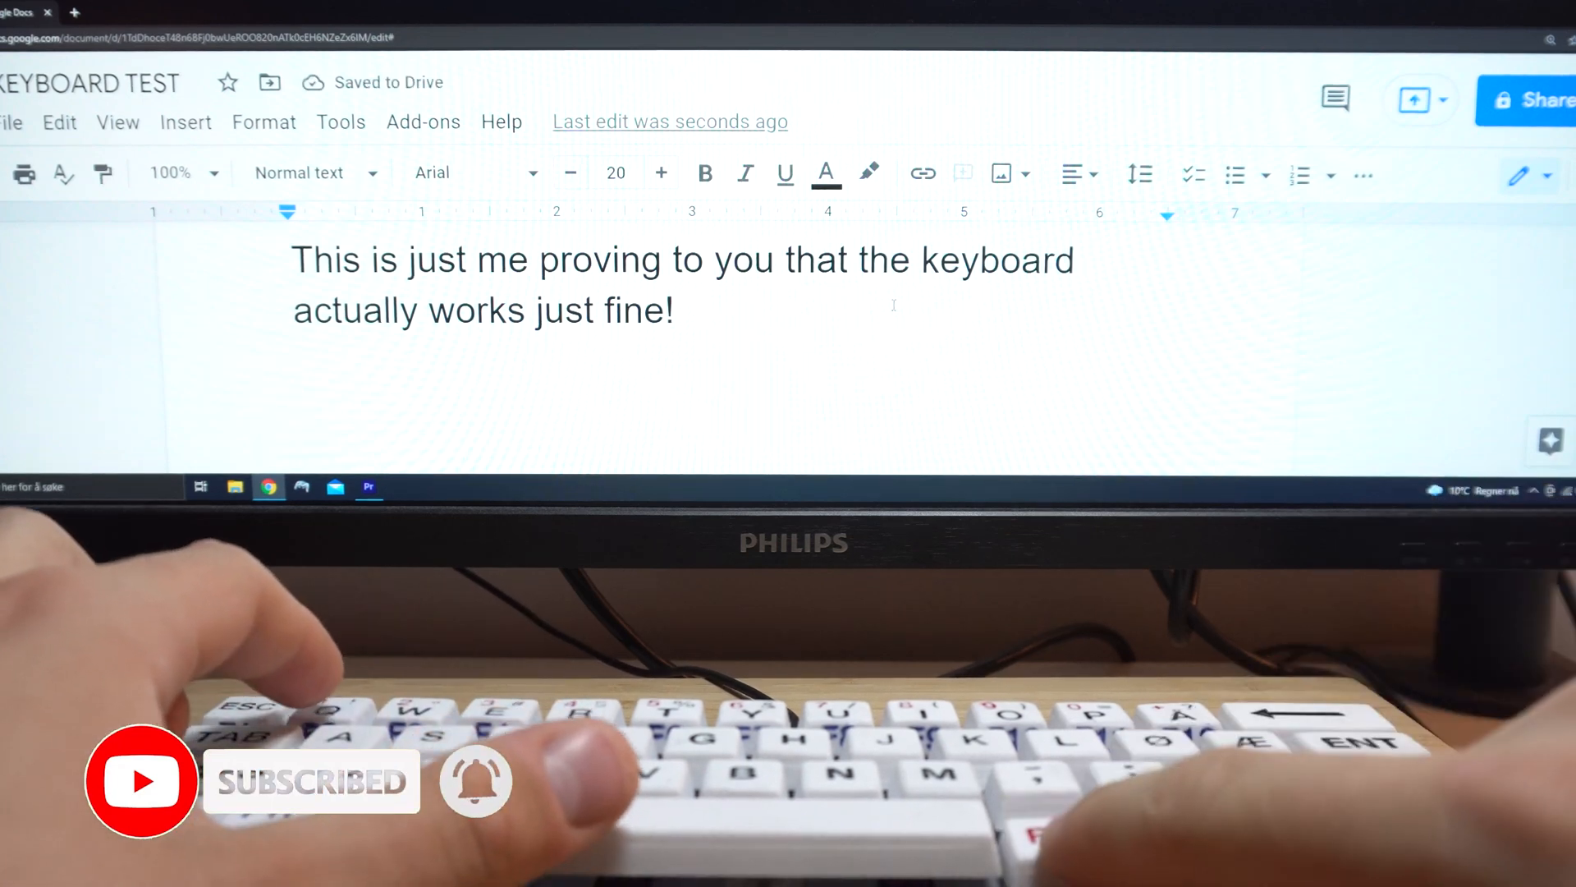
text(123456)
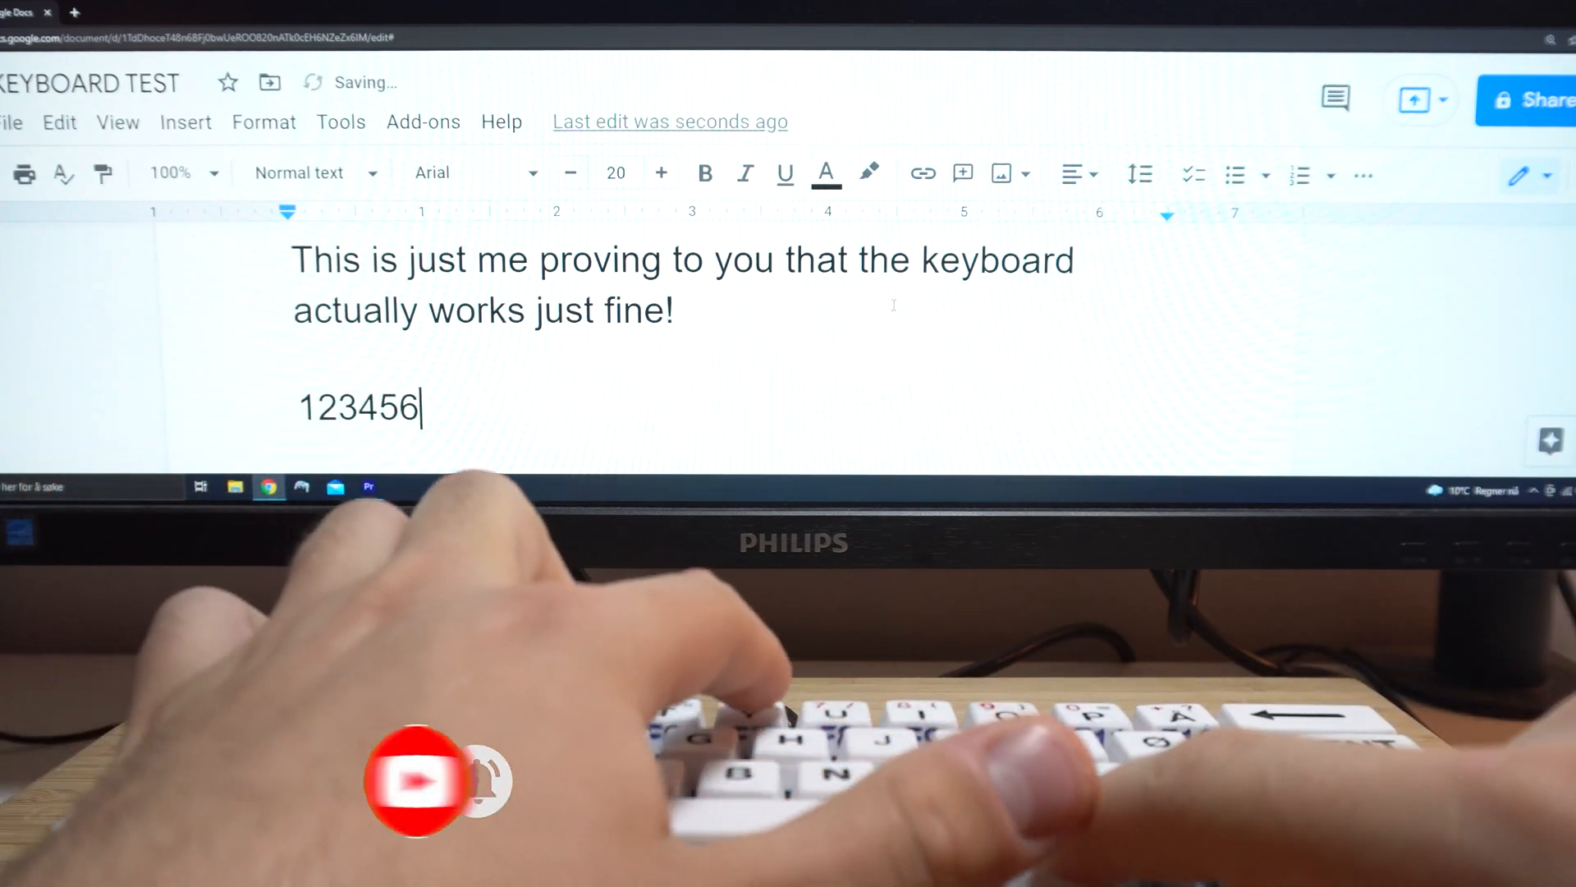
text(7890)
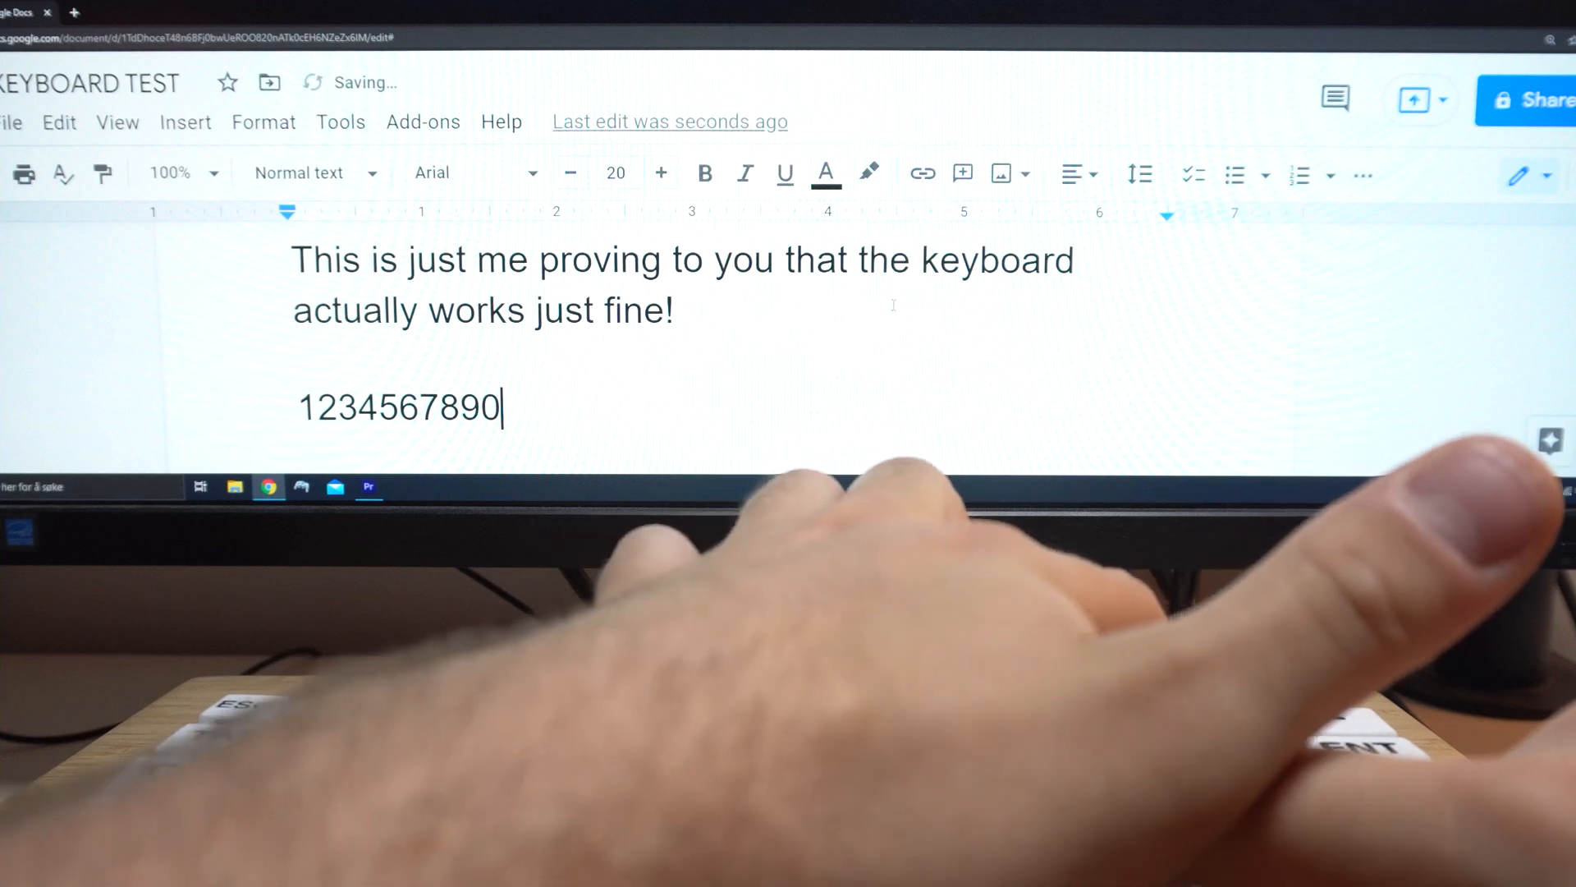
text(+)
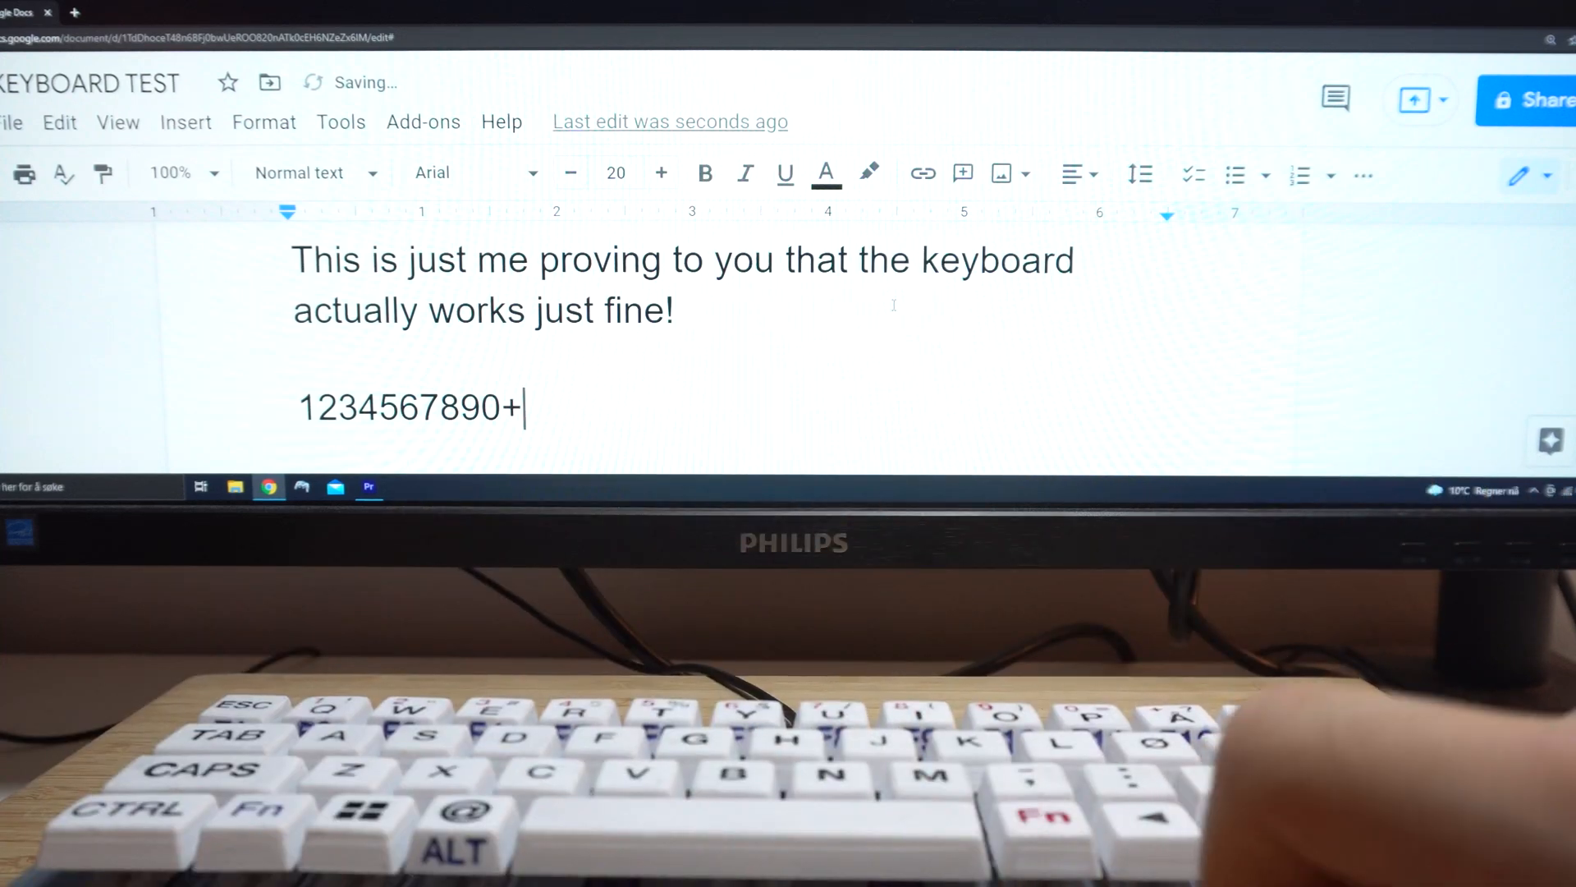
key(Backspace)
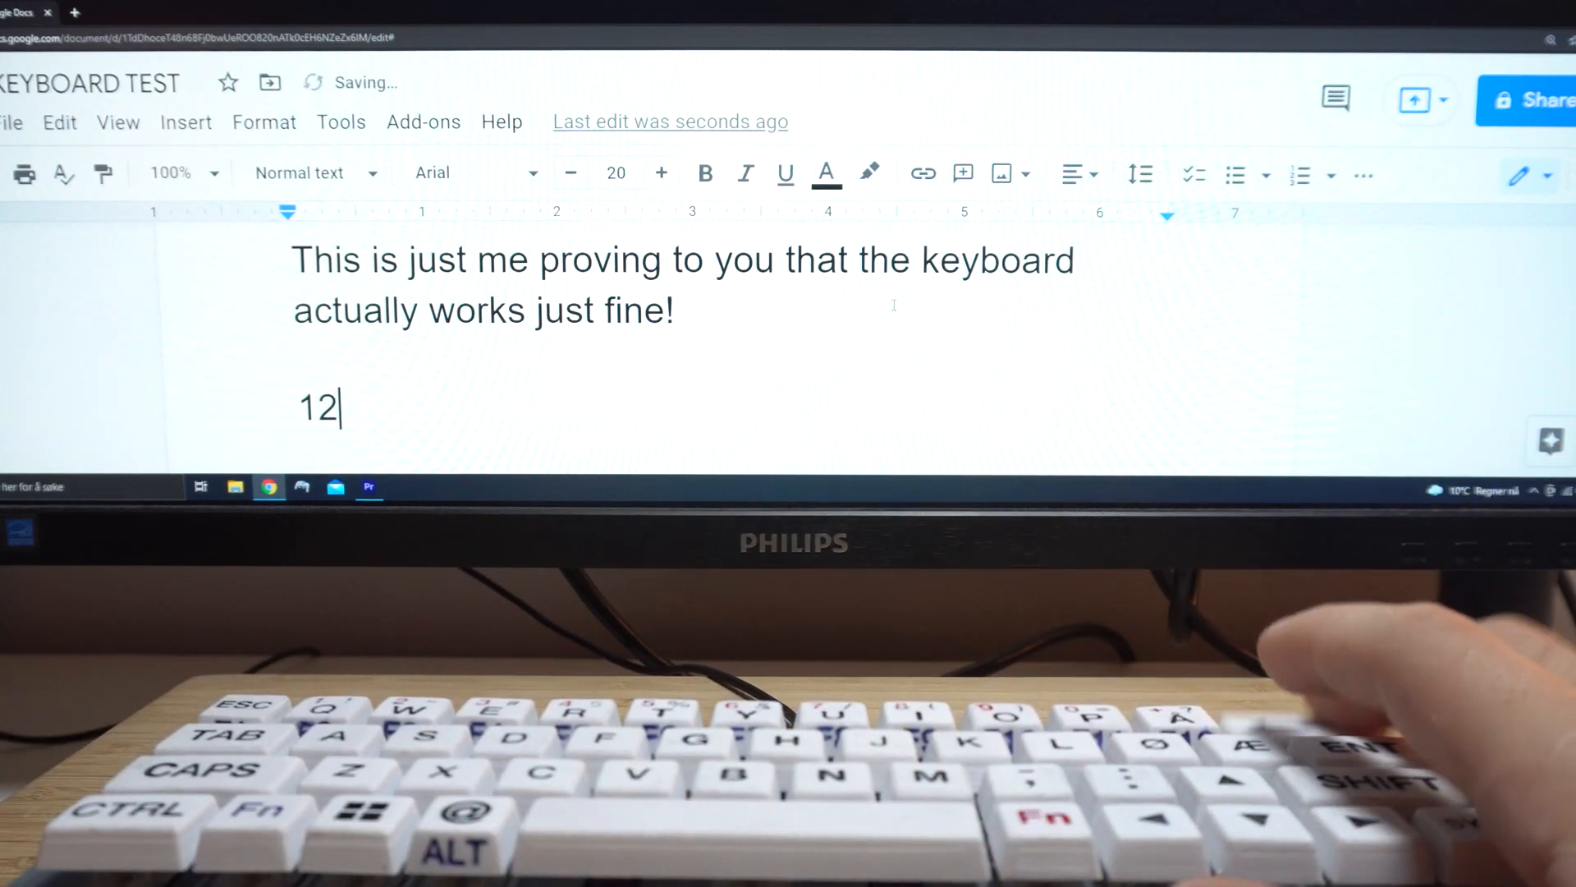